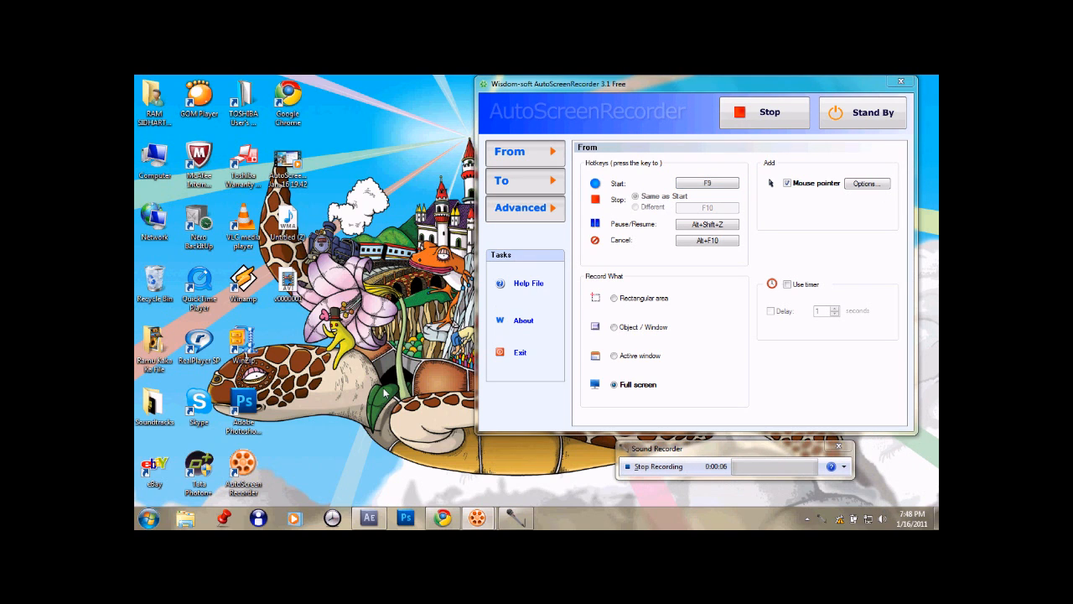
mouse_move(557, 392)
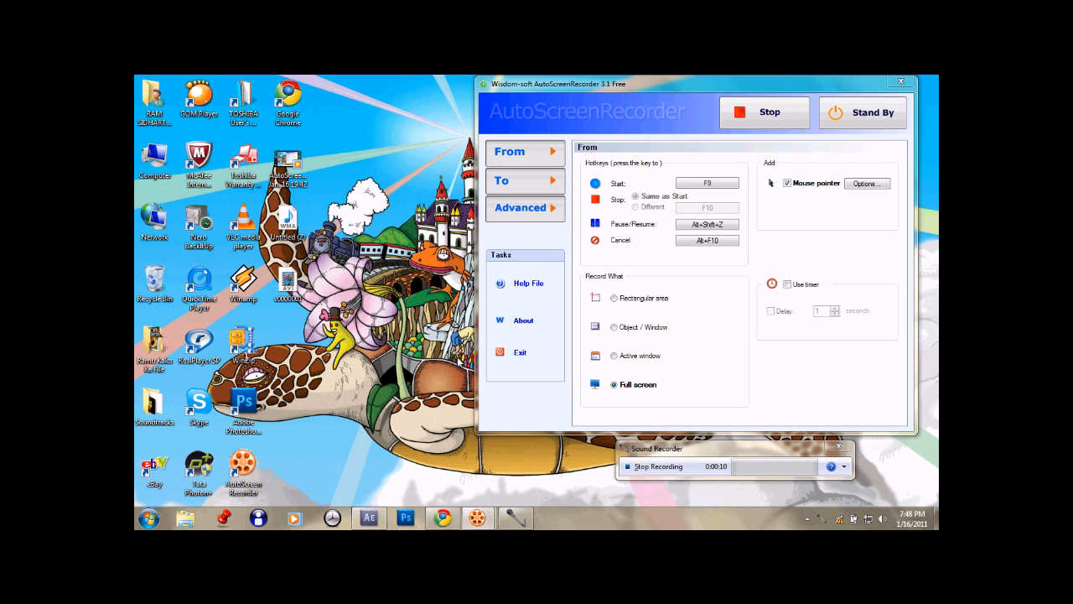
mouse_move(543, 347)
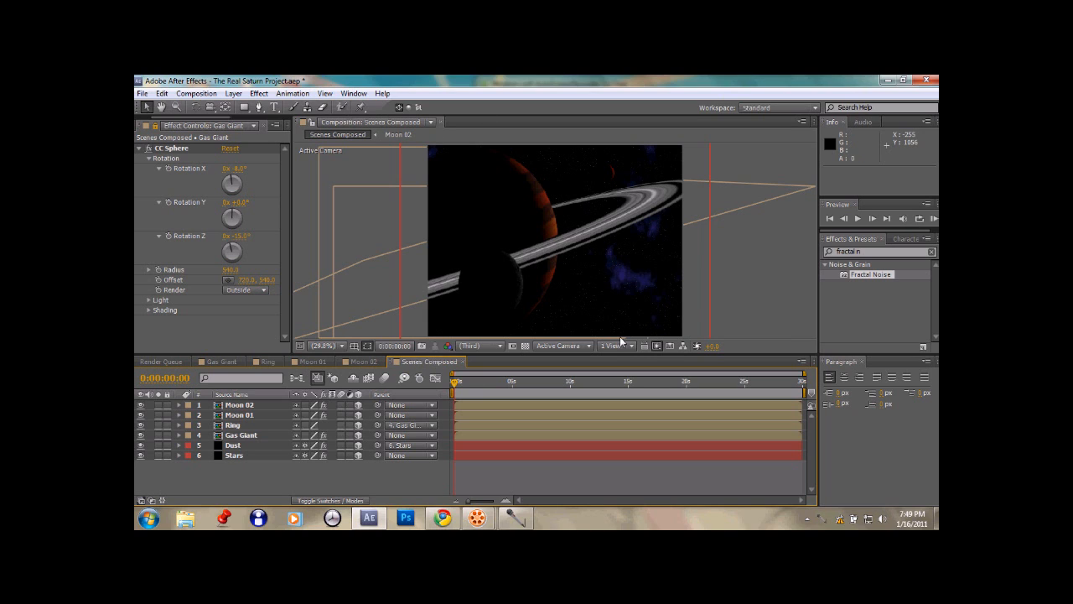
mouse_move(555, 148)
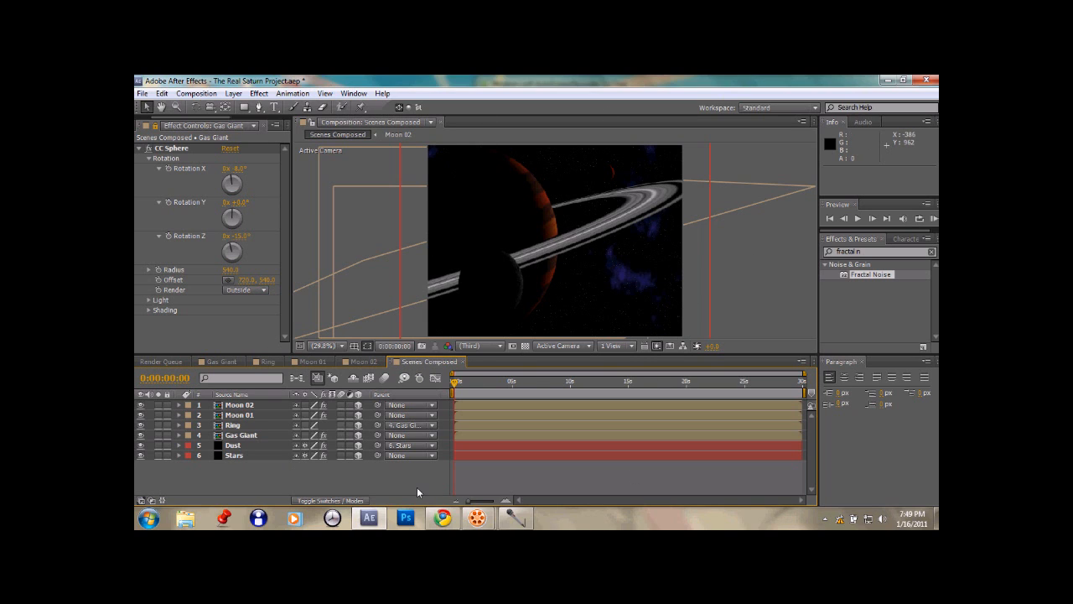
mouse_move(279, 488)
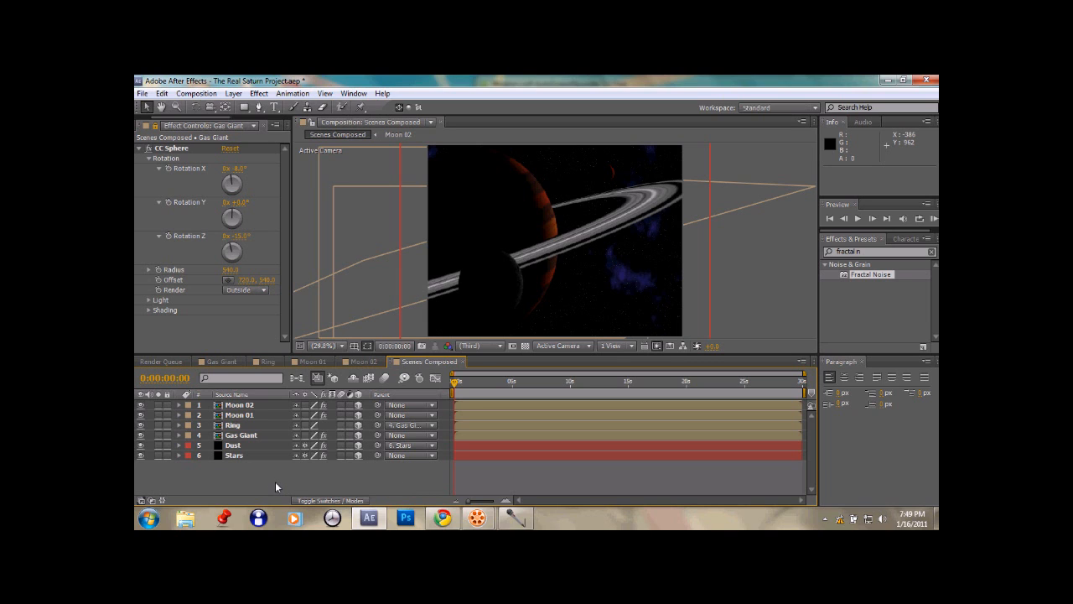
Create a black solid layer named 'Sun' and search Effects & Presets for the lens flare.
right_click(276, 486)
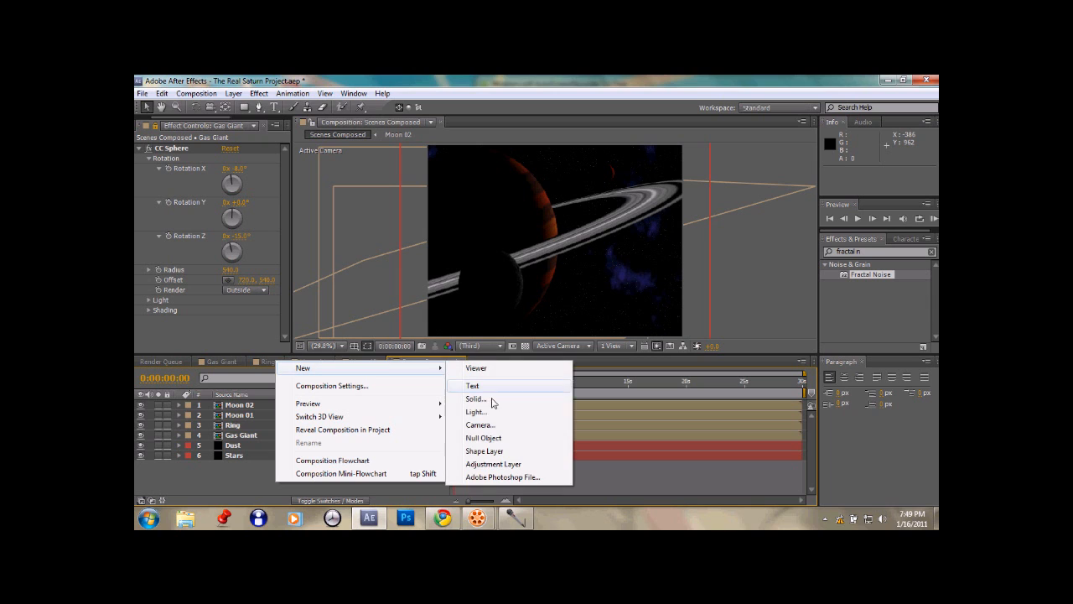
left_click(476, 398)
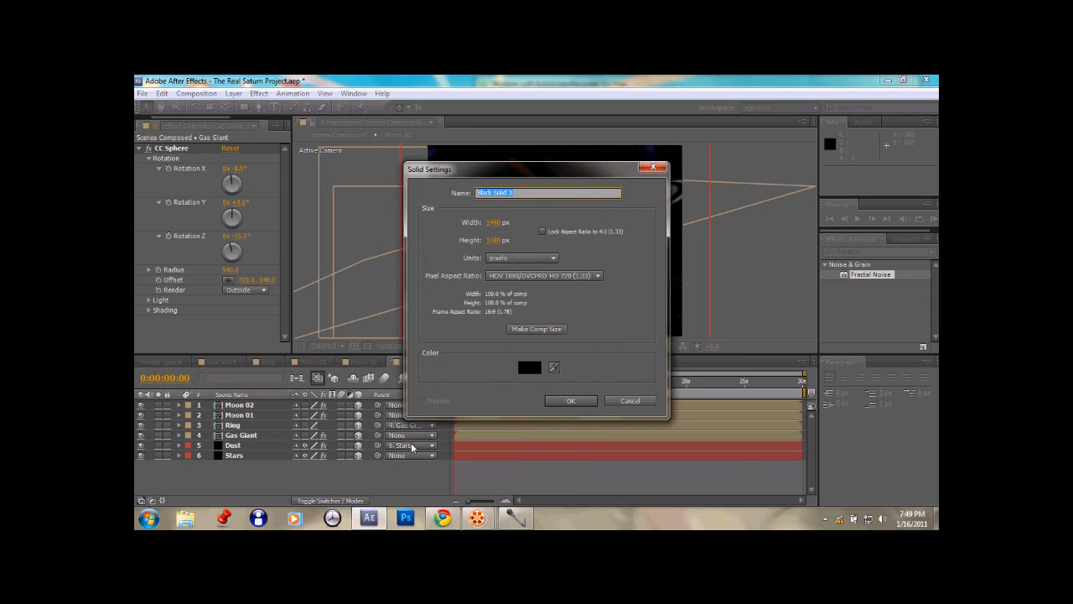
type("Sun")
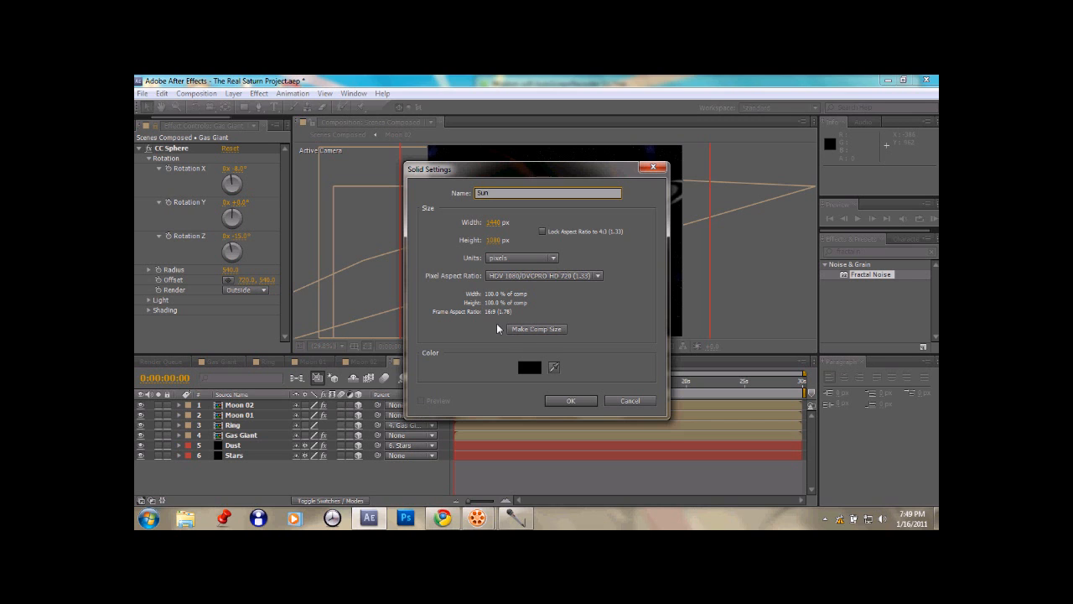
left_click(570, 400)
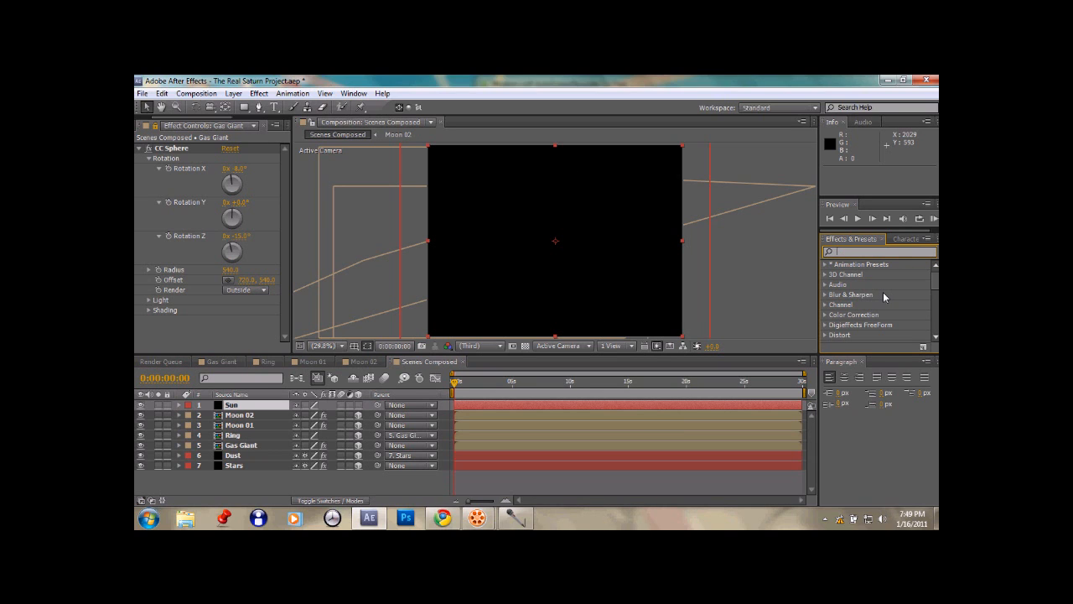
type("lens gl")
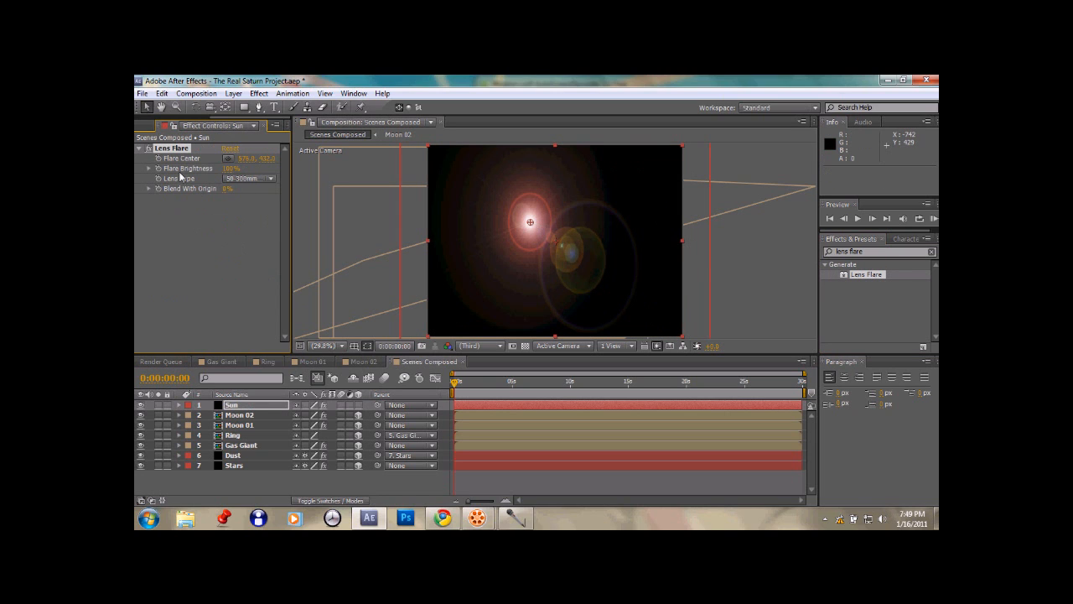
Set the Sun's Flare Brightness to 10% and Lens Type to 105mm Prime.
left_click(232, 169)
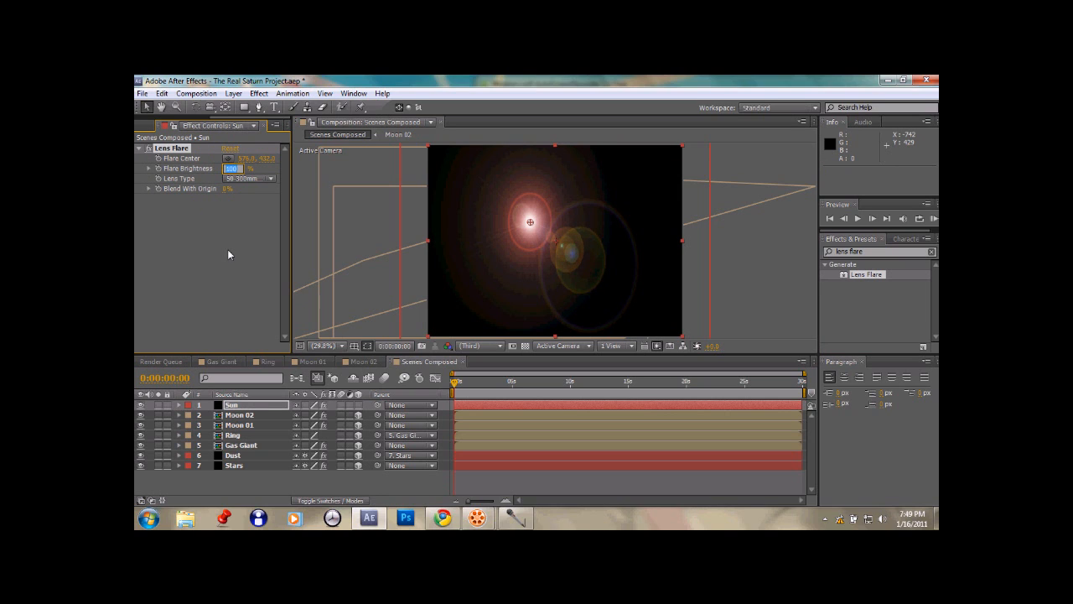
type("10")
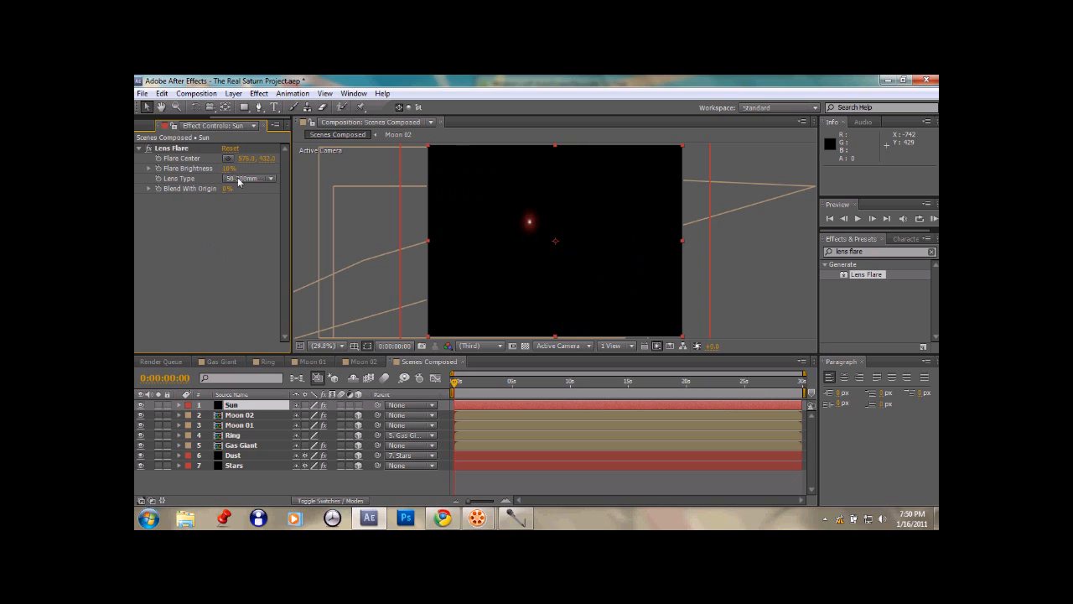
left_click(249, 177)
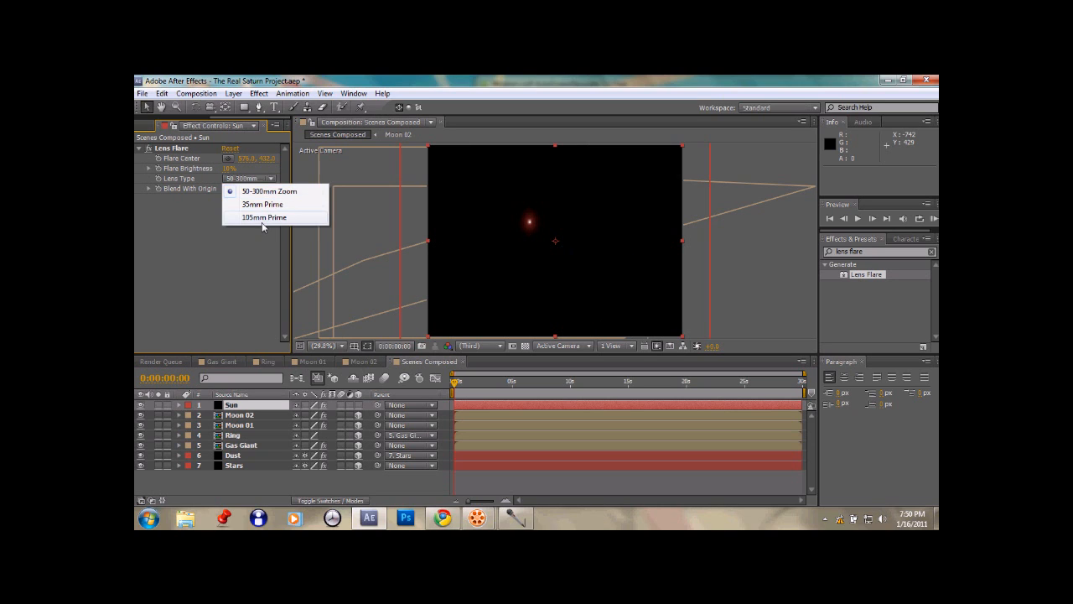
left_click(264, 217)
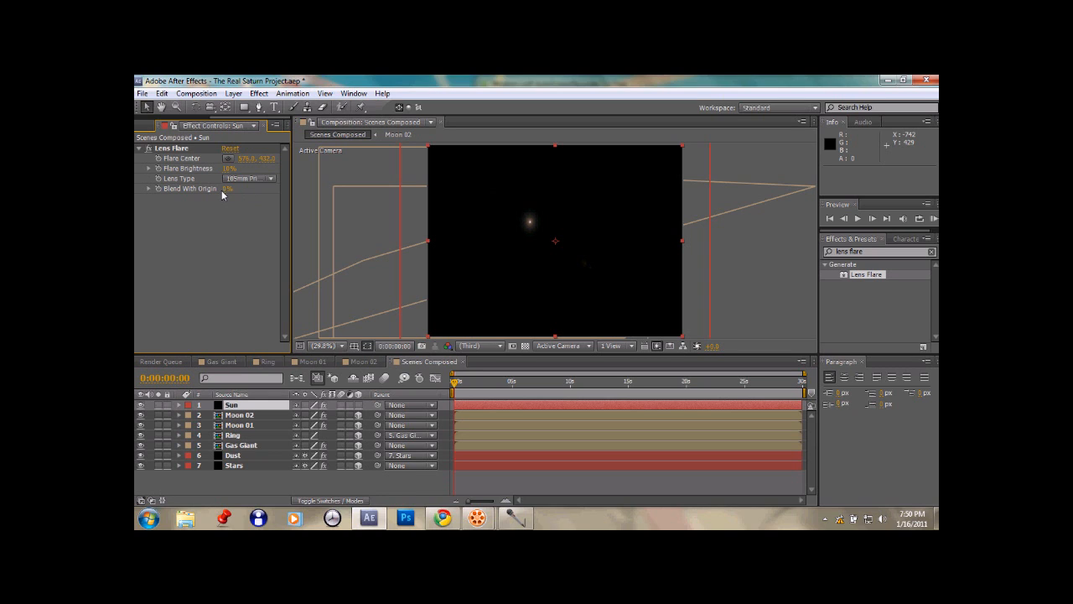
left_click(237, 187)
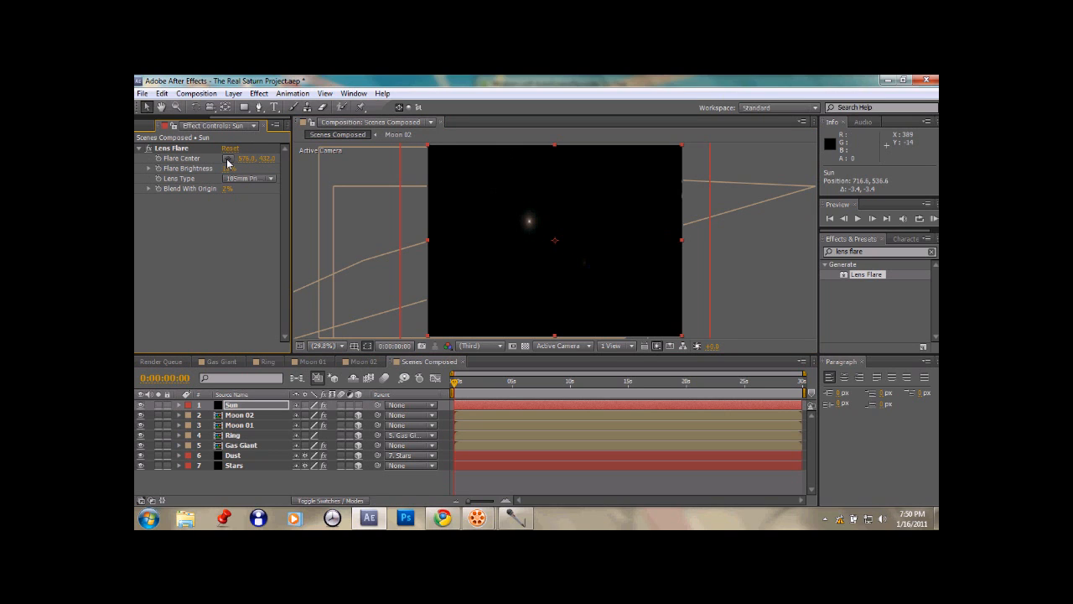
Drag the Sun's Flare Center toward the right edge of the composition.
left_click(248, 159)
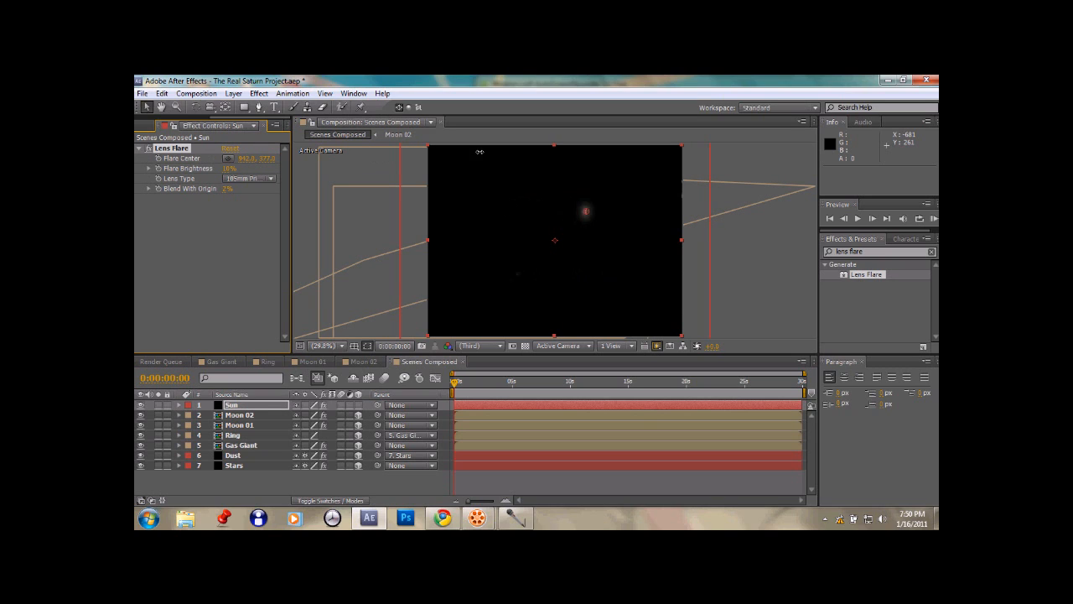
left_click_drag(582, 212, 625, 211)
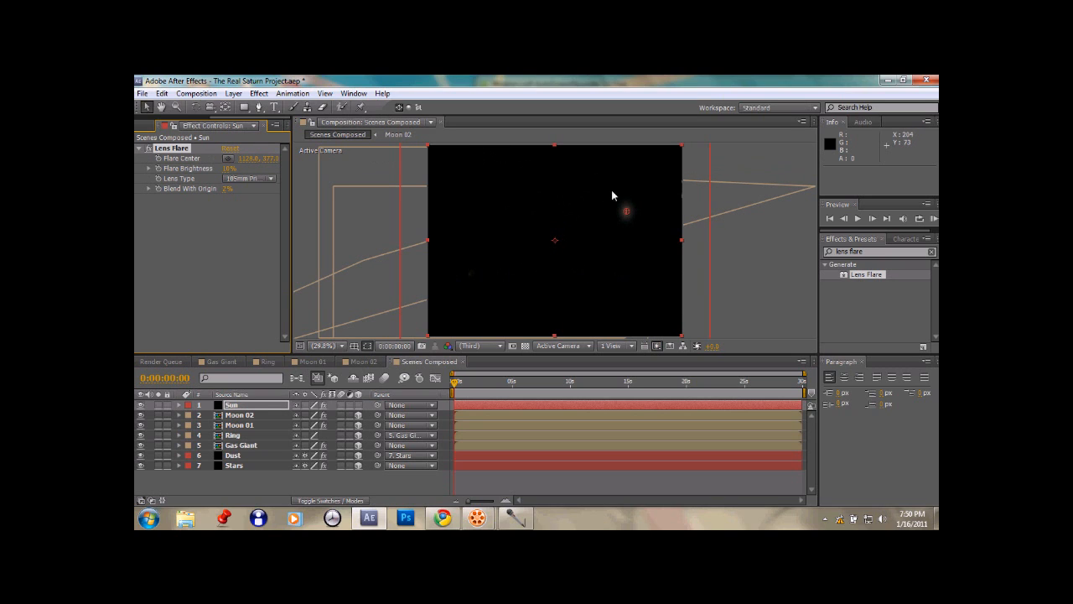
left_click_drag(624, 211, 660, 256)
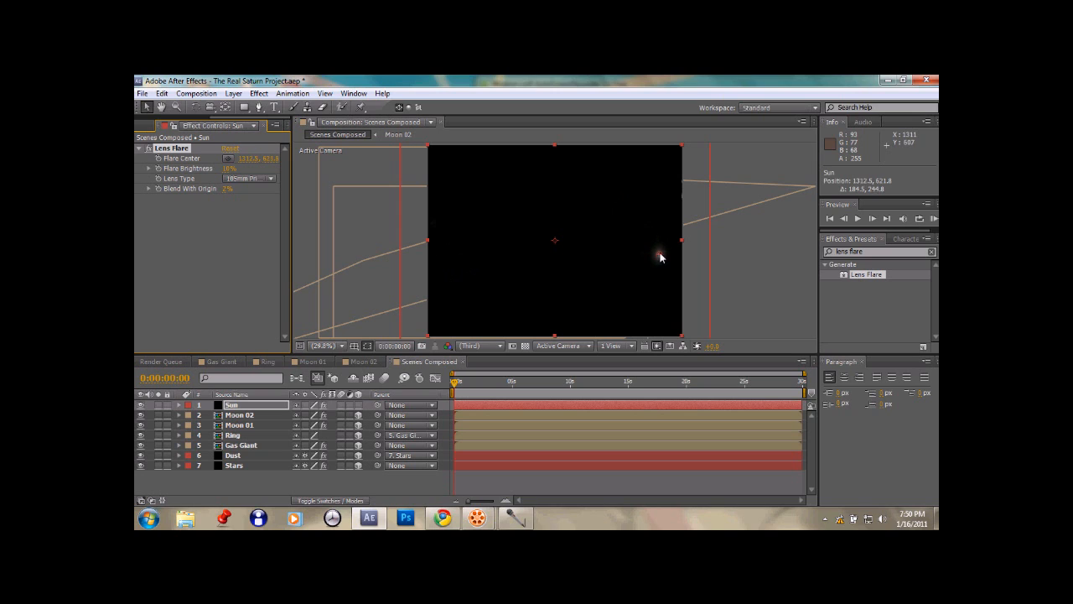
left_click_drag(658, 257, 654, 233)
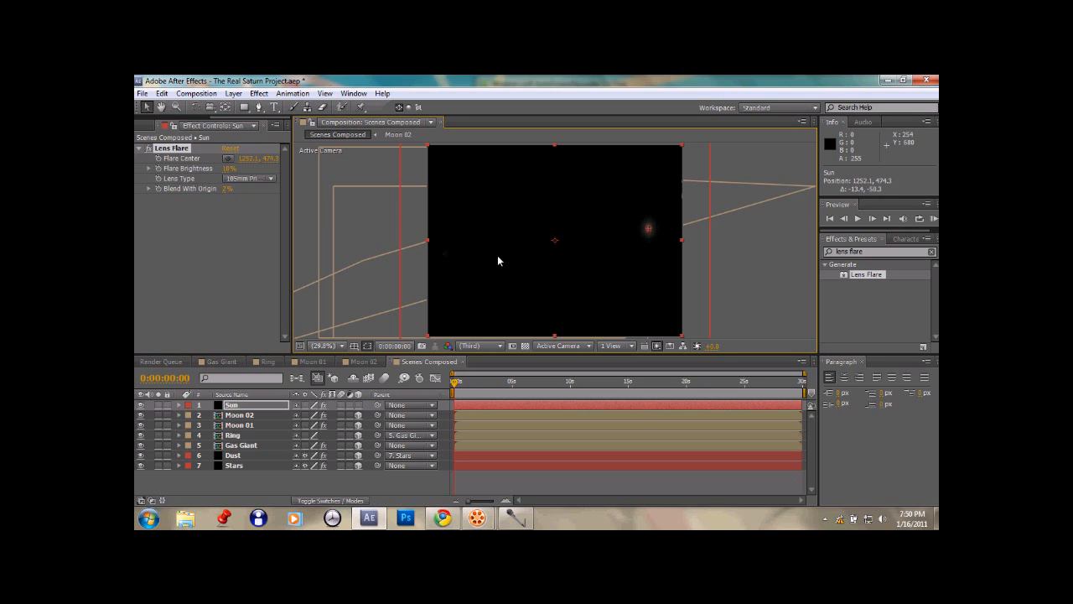
left_click_drag(648, 228, 656, 228)
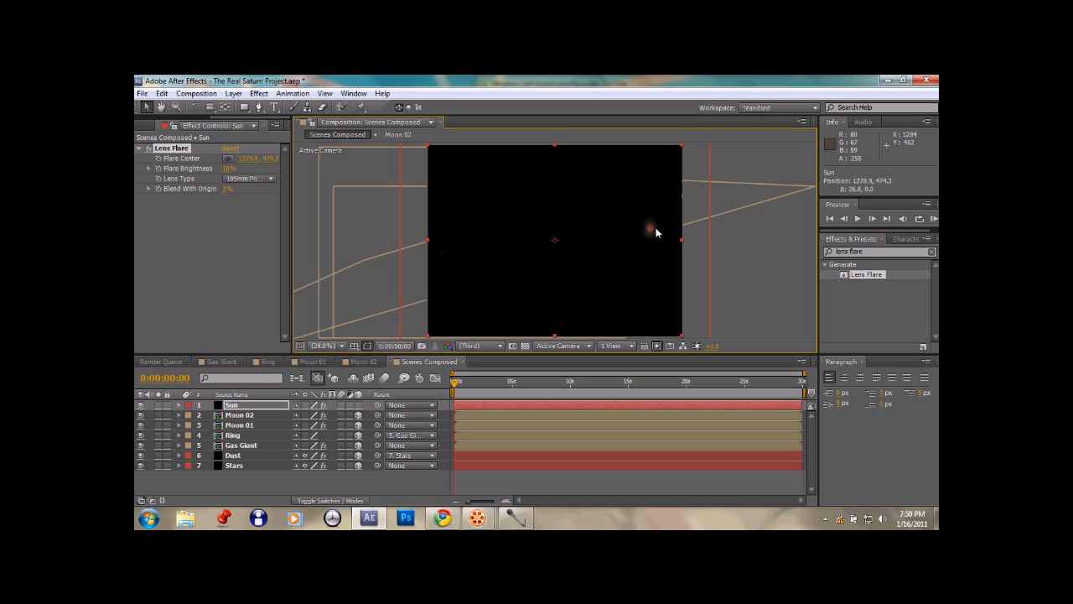
left_click_drag(649, 227, 654, 235)
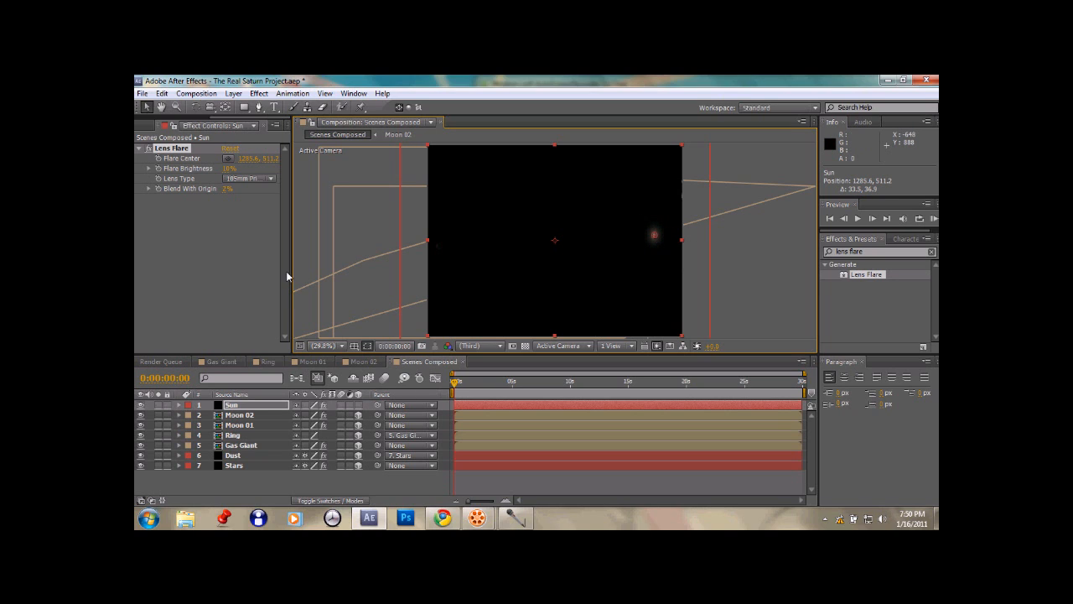
mouse_move(292, 400)
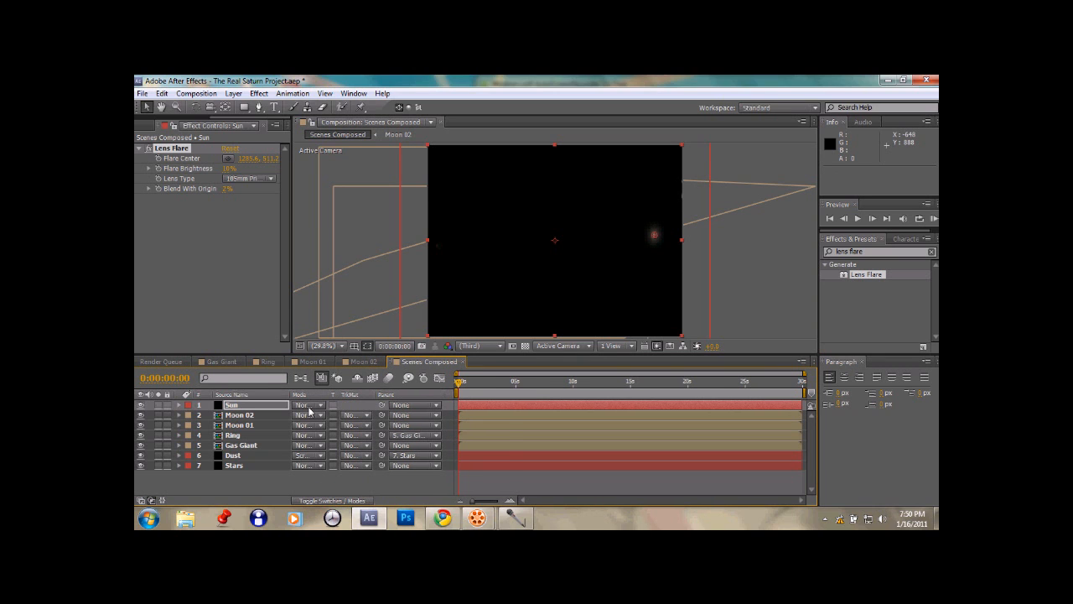
Set the Sun layer to Screen blending and position the flare centre beside the ring.
left_click(307, 405)
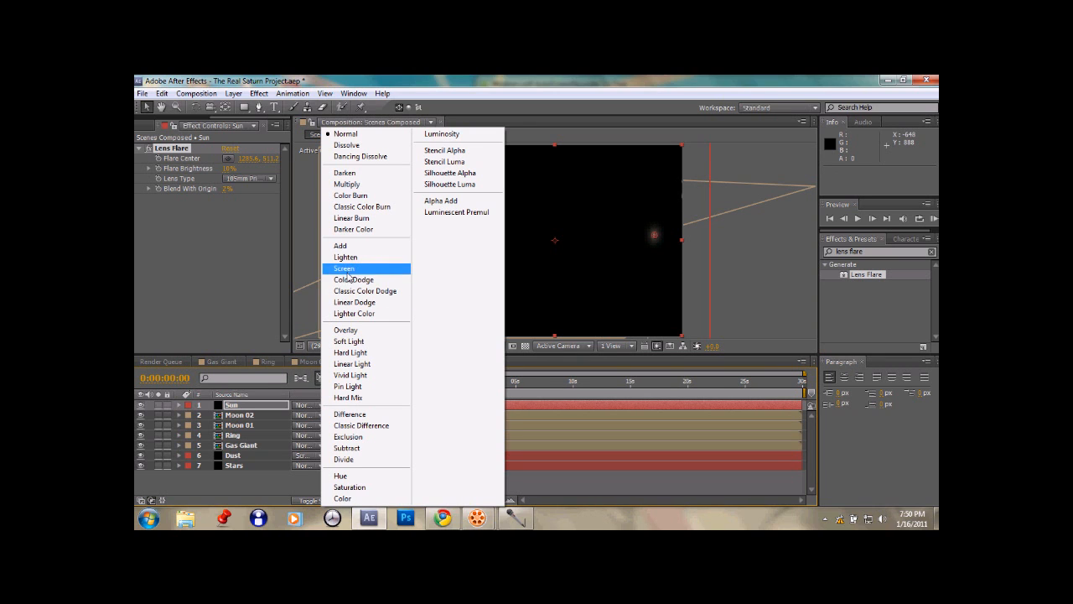
left_click(343, 268)
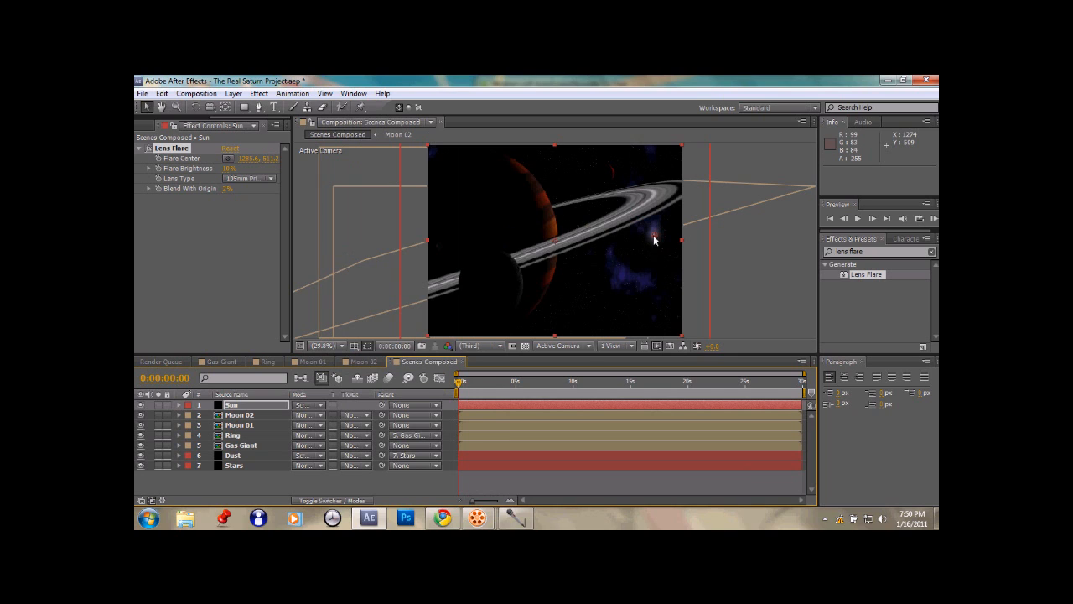
left_click_drag(656, 240, 666, 220)
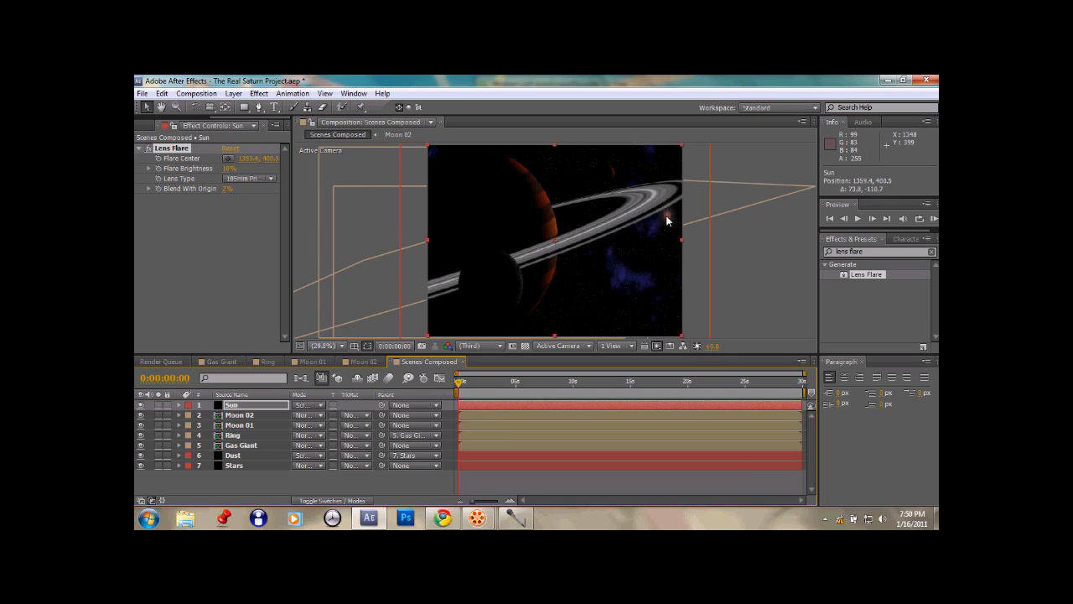
left_click_drag(667, 220, 669, 239)
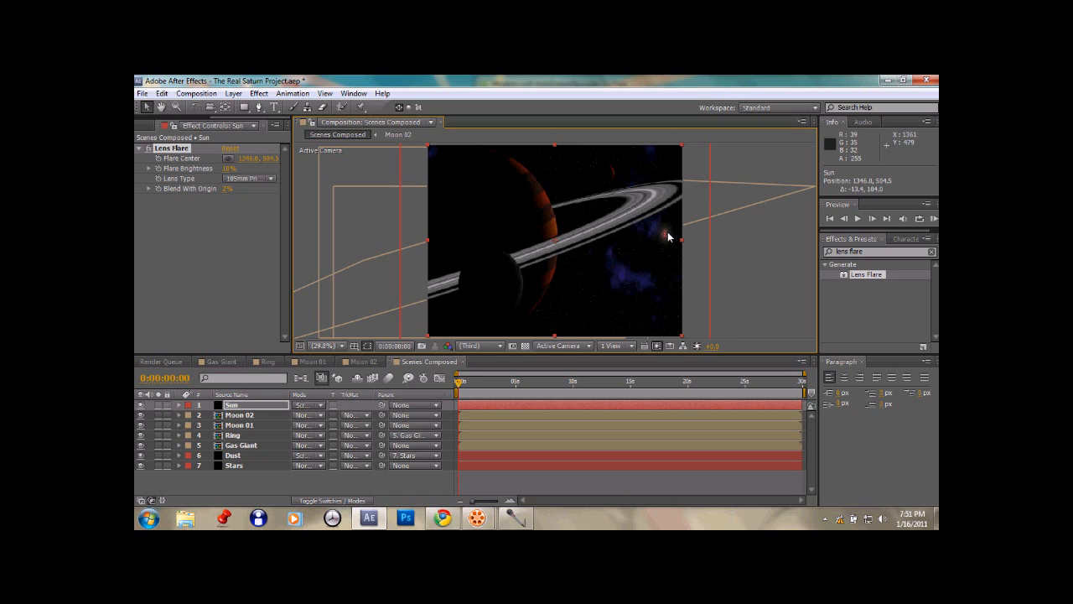
left_click_drag(669, 237, 675, 233)
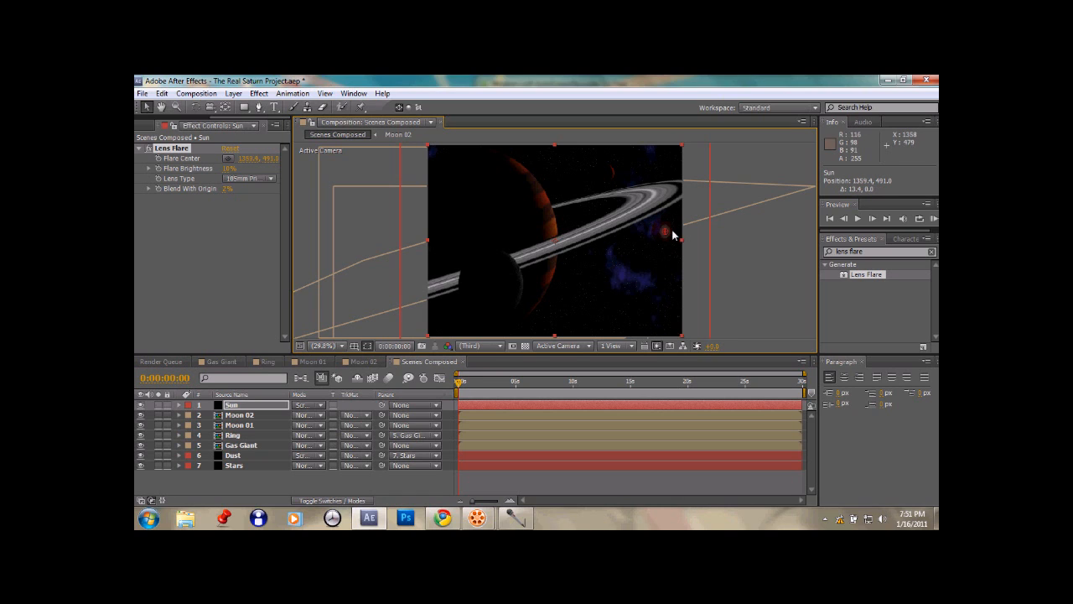
left_click_drag(665, 233, 667, 229)
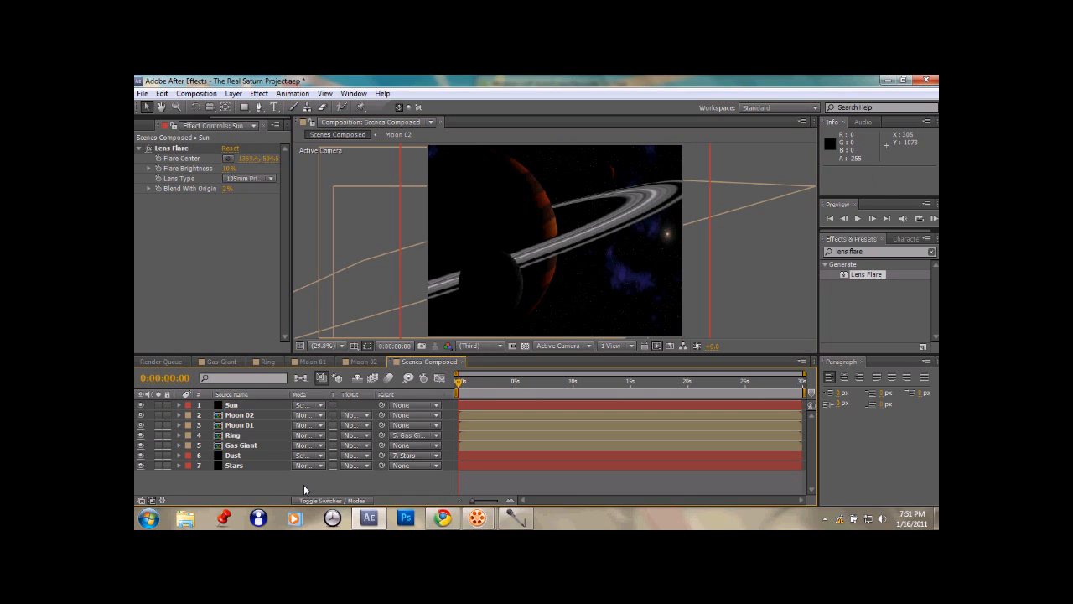
mouse_move(186, 148)
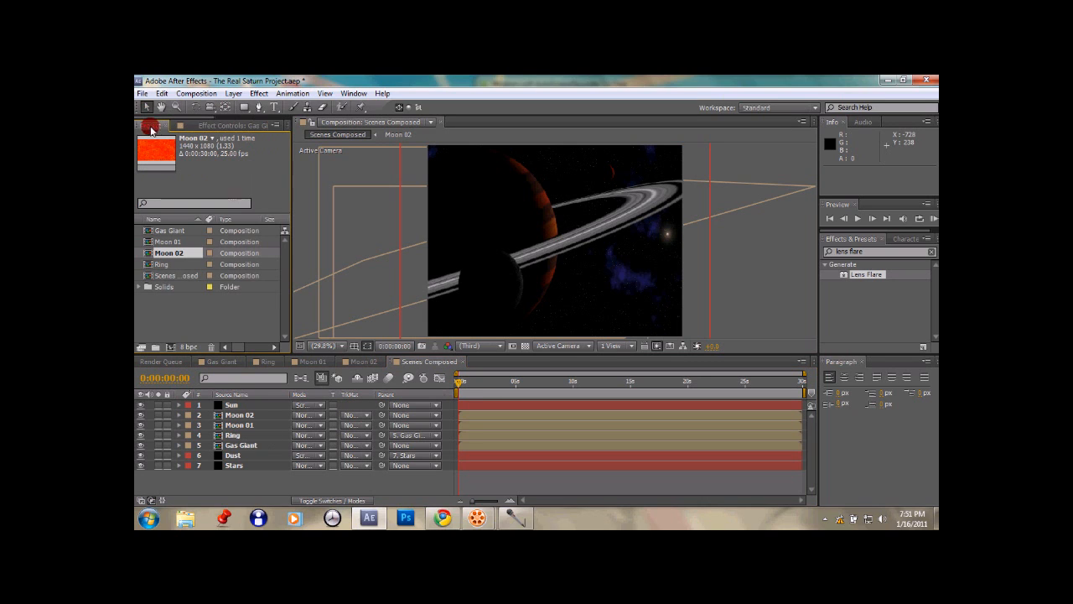
Add a new camera using the 50mm preset.
left_click(155, 125)
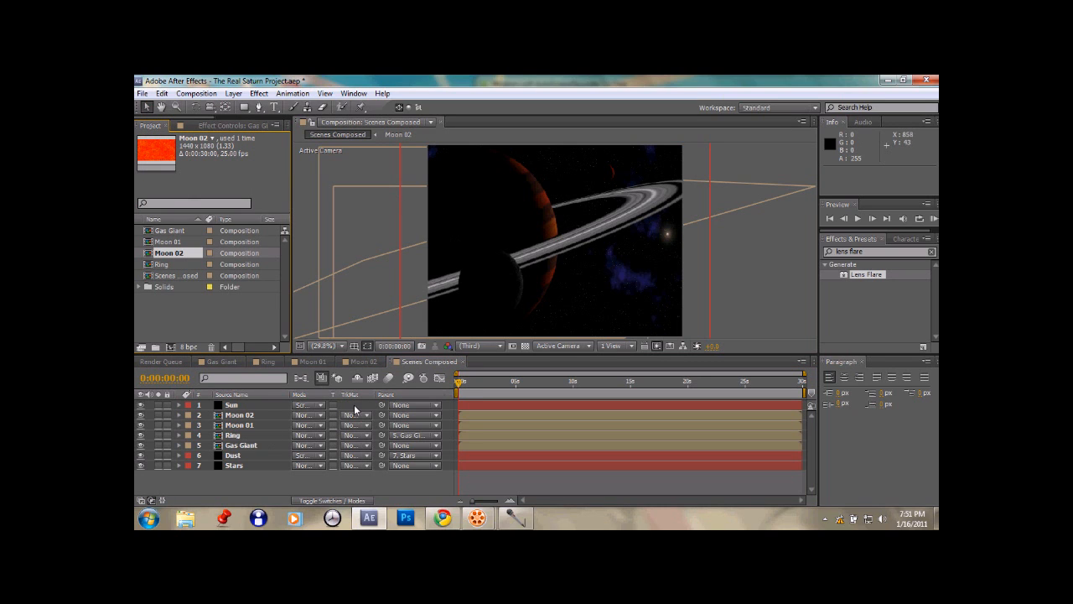
mouse_move(260, 487)
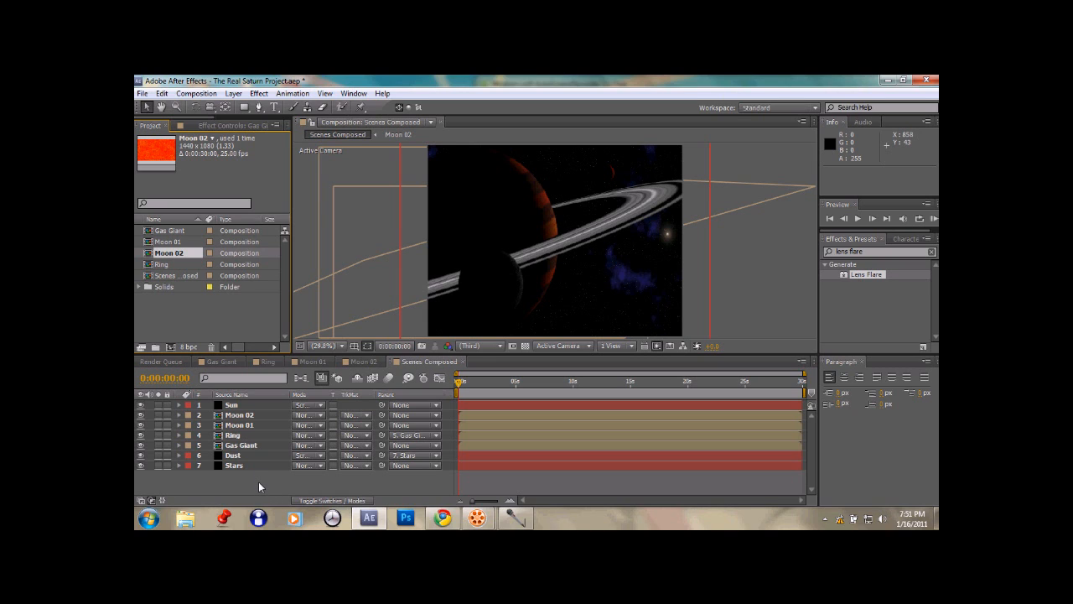
mouse_move(564, 263)
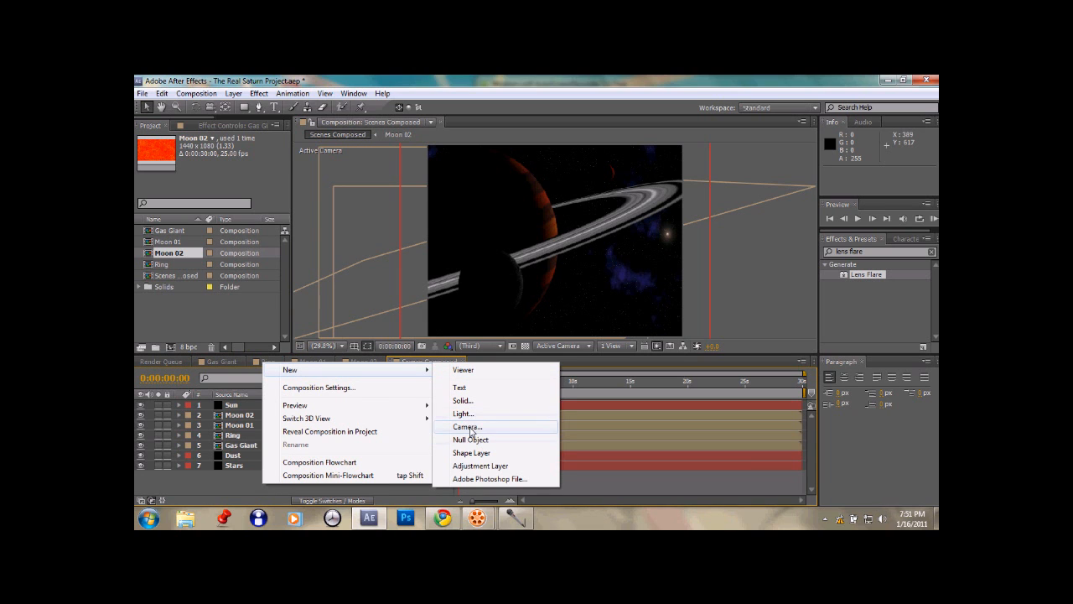
left_click(467, 427)
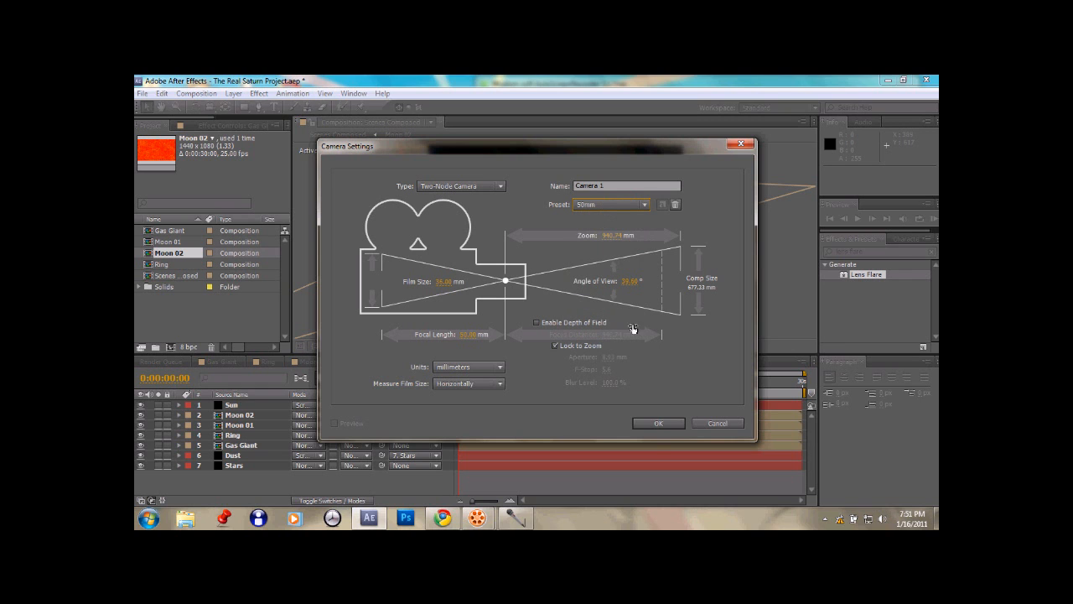
left_click(658, 422)
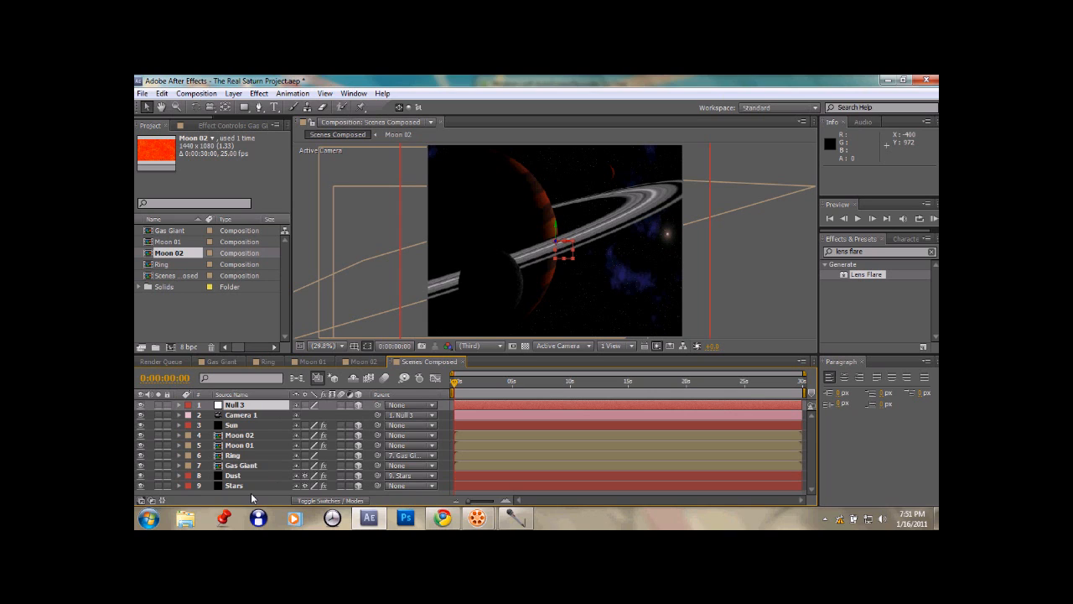
mouse_move(541, 254)
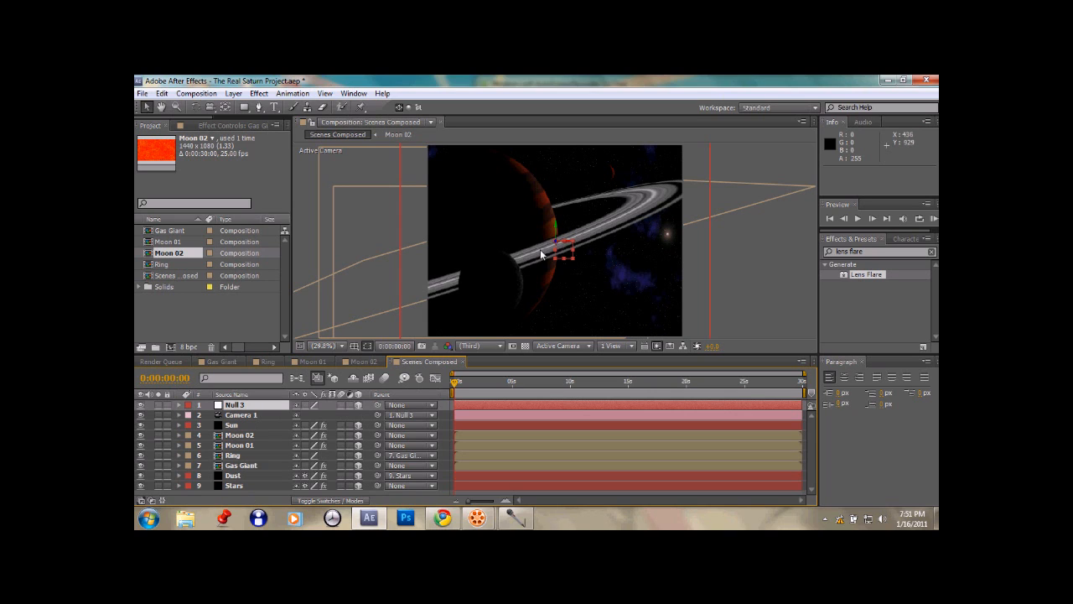
mouse_move(526, 282)
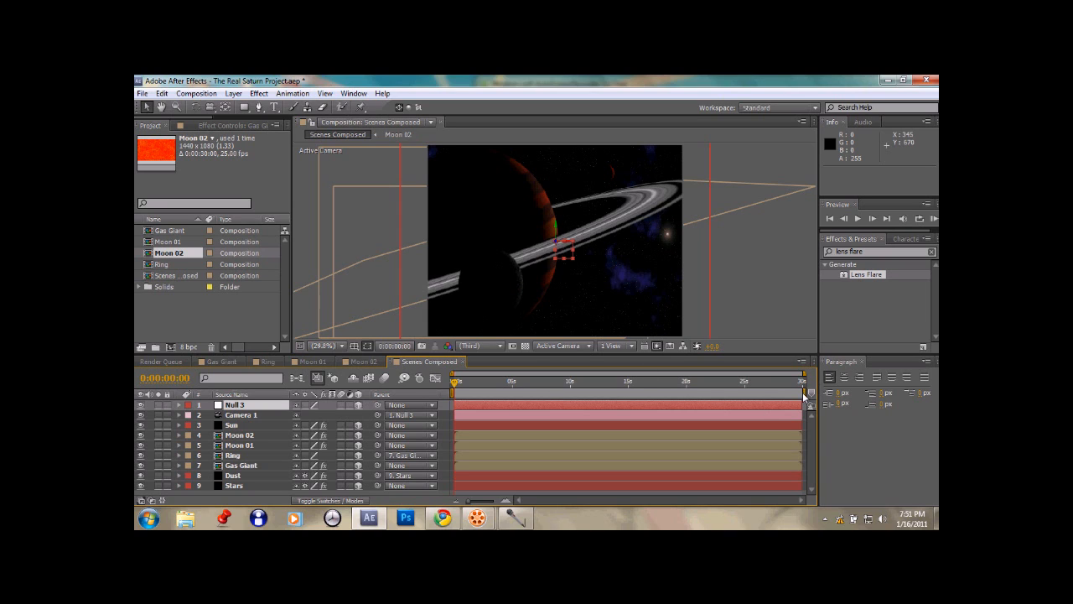
Drag the work area end bracket from 30s back to about 10s.
left_click_drag(800, 393, 581, 392)
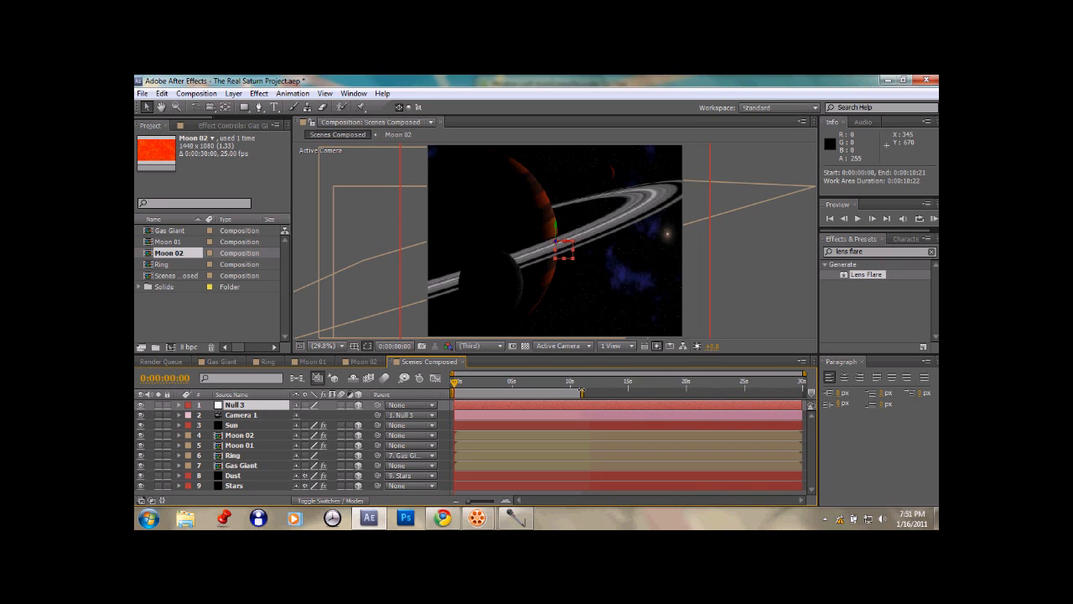
left_click_drag(581, 392, 578, 392)
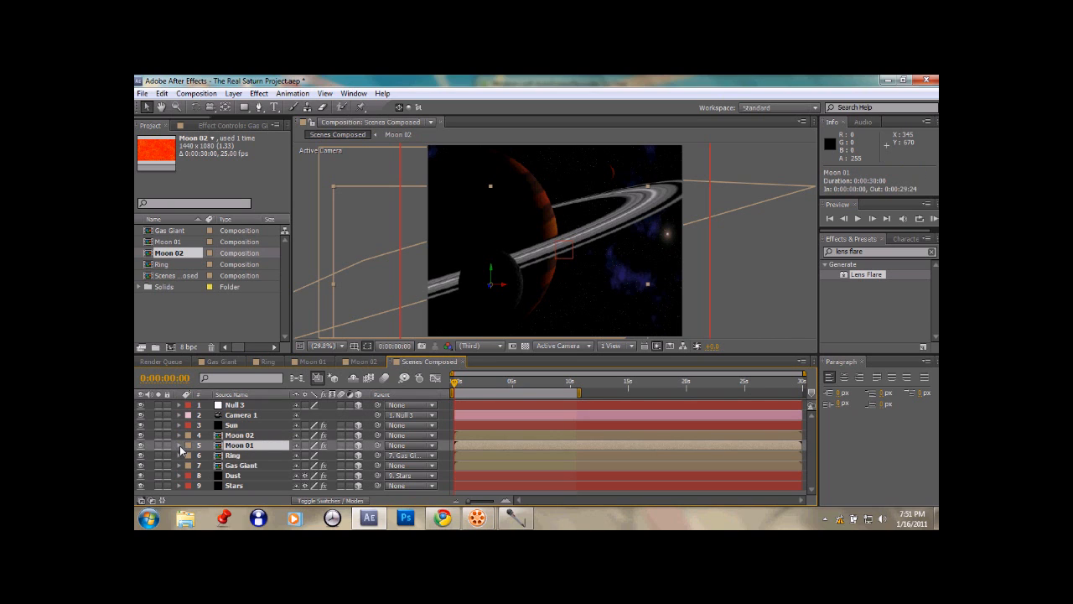
Expand Moon 01's Transform and move the moon to the frame's right edge.
left_click(179, 445)
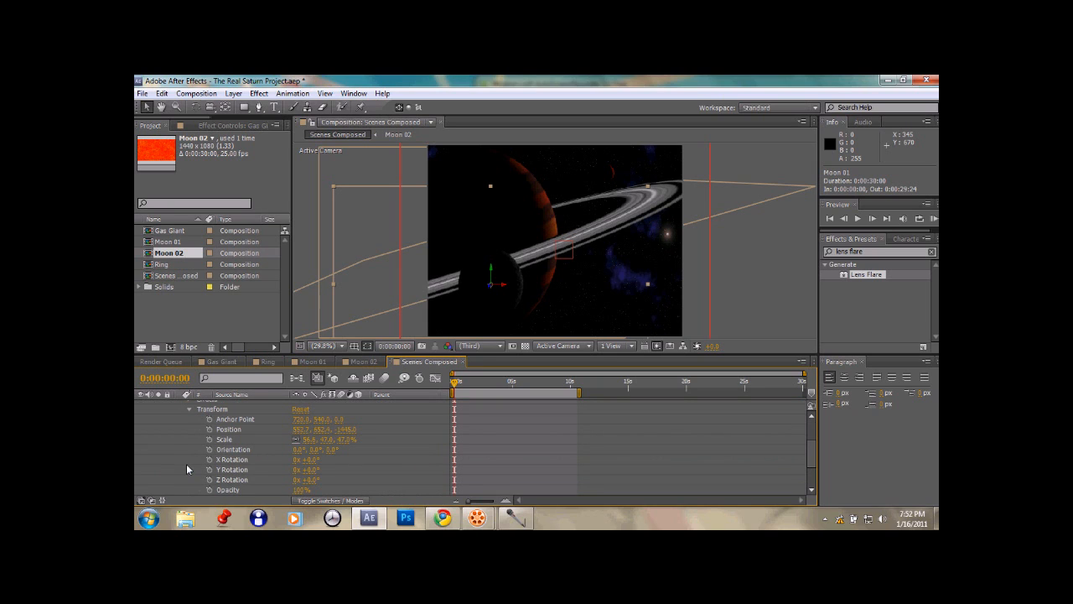
mouse_move(227, 425)
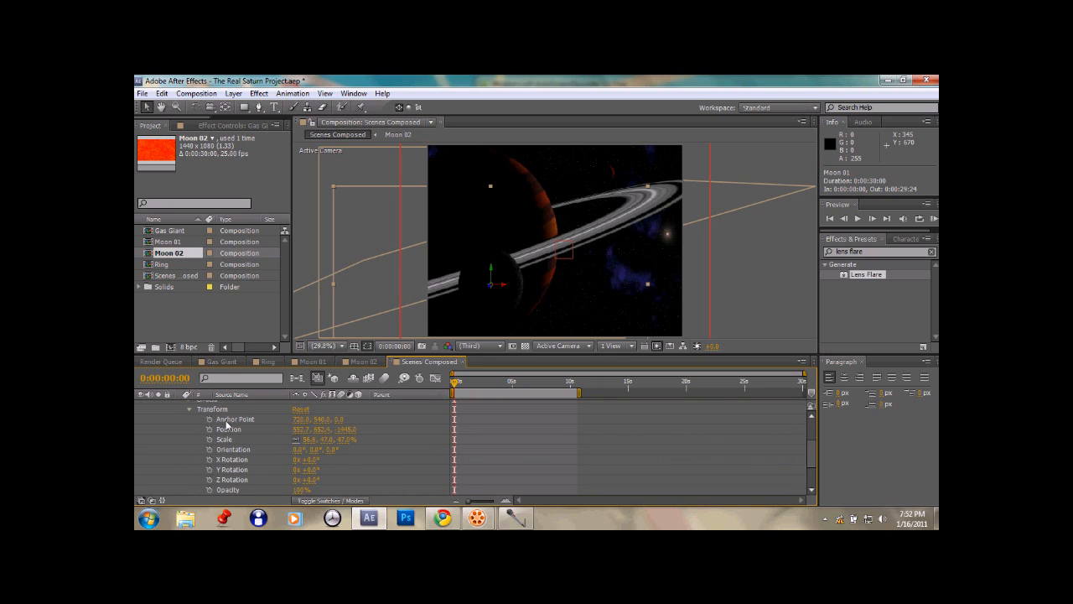
left_click_drag(587, 247, 566, 252)
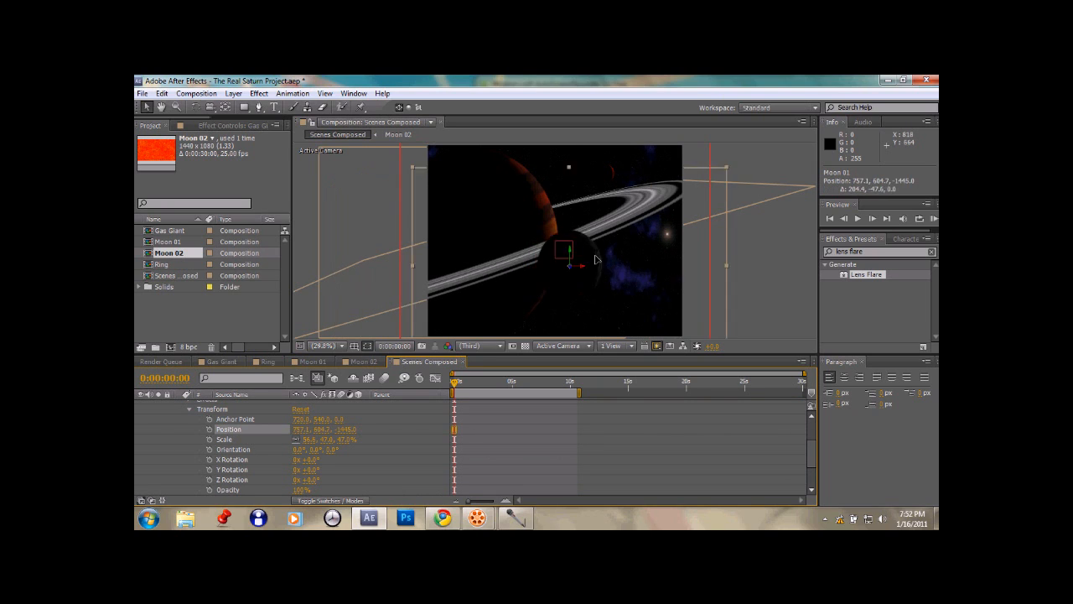
left_click_drag(563, 251, 649, 264)
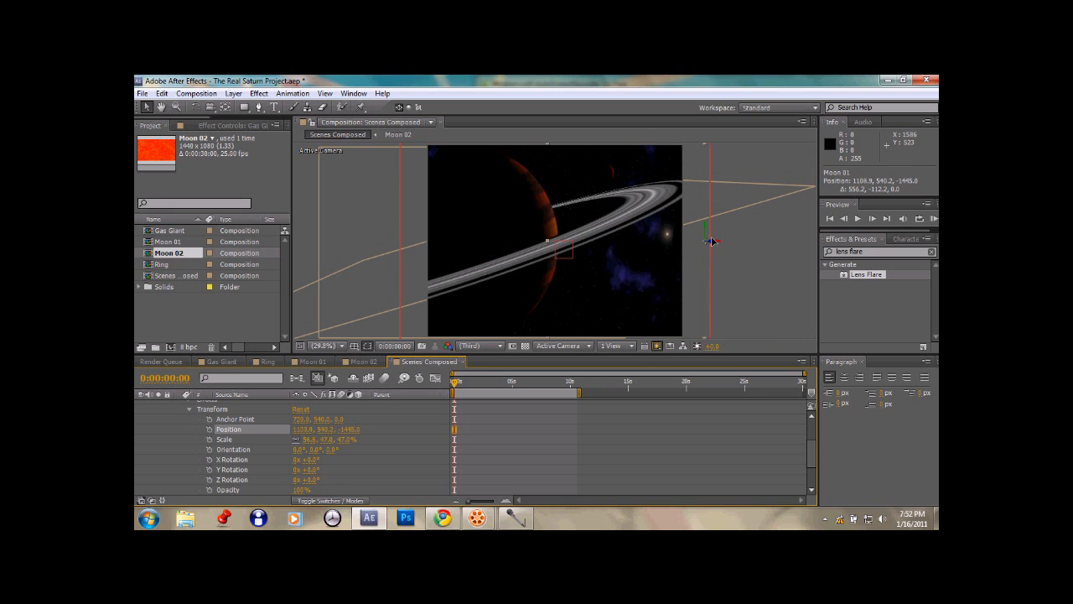
left_click_drag(710, 243, 727, 225)
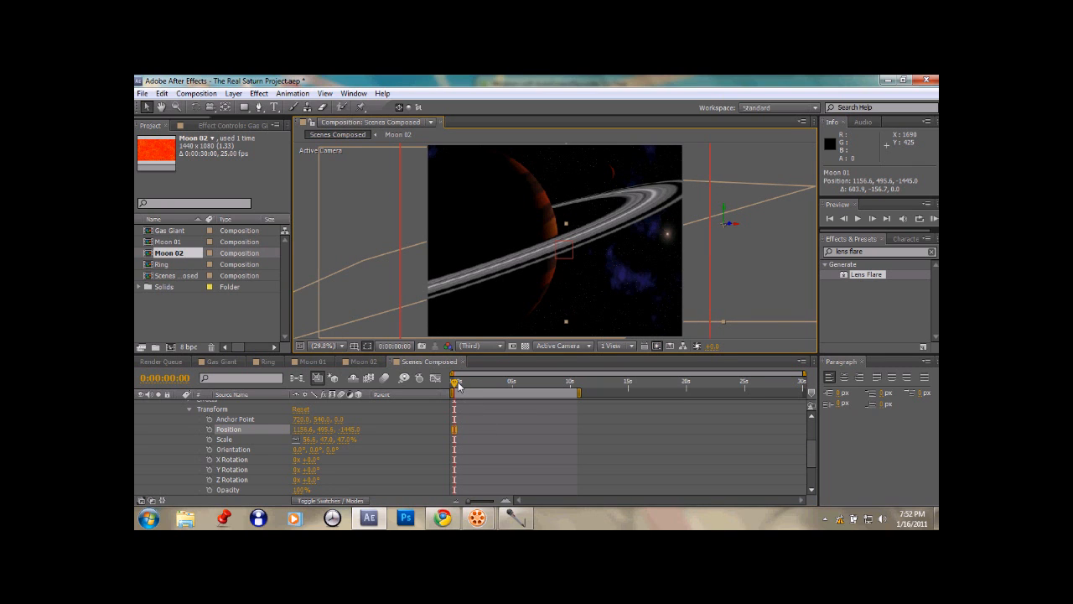
Keyframe Moon 01's starting position, then at 10s move it below the ring.
left_click_drag(455, 383, 566, 382)
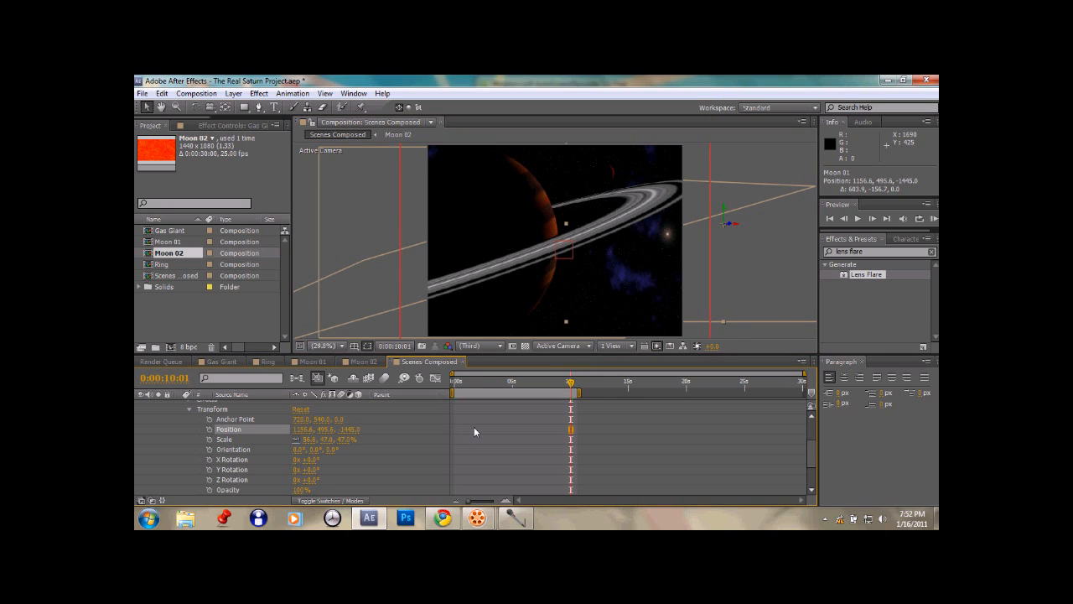
mouse_move(211, 439)
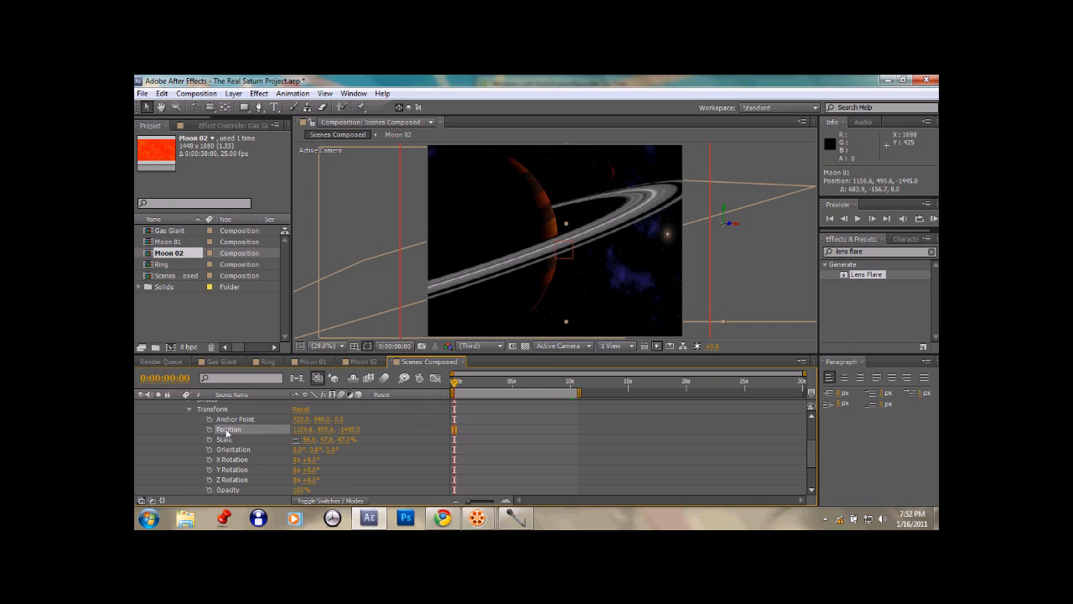
left_click(211, 428)
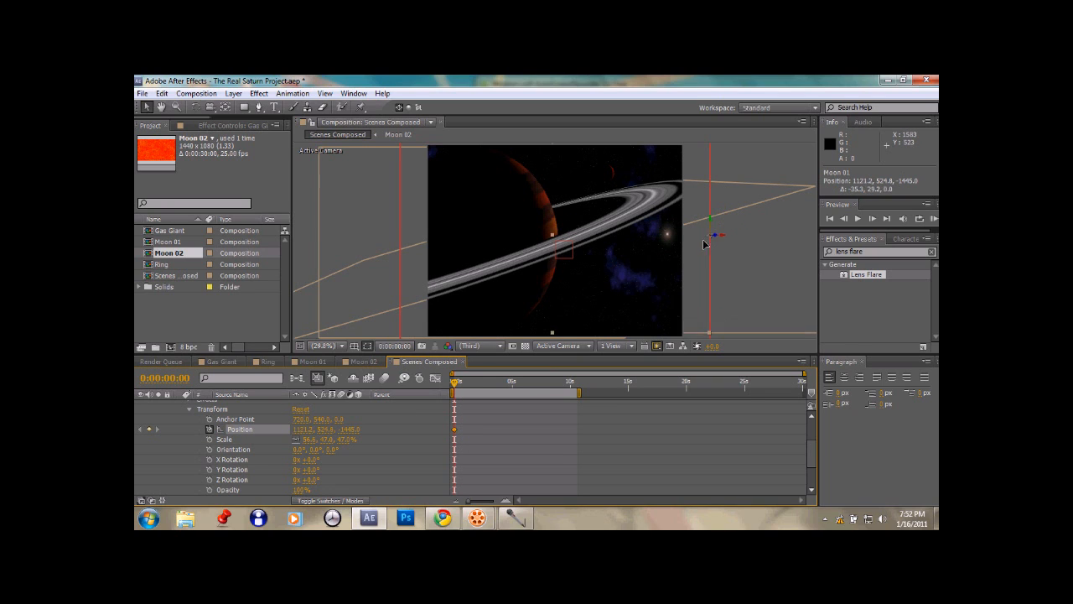
left_click_drag(718, 235, 687, 238)
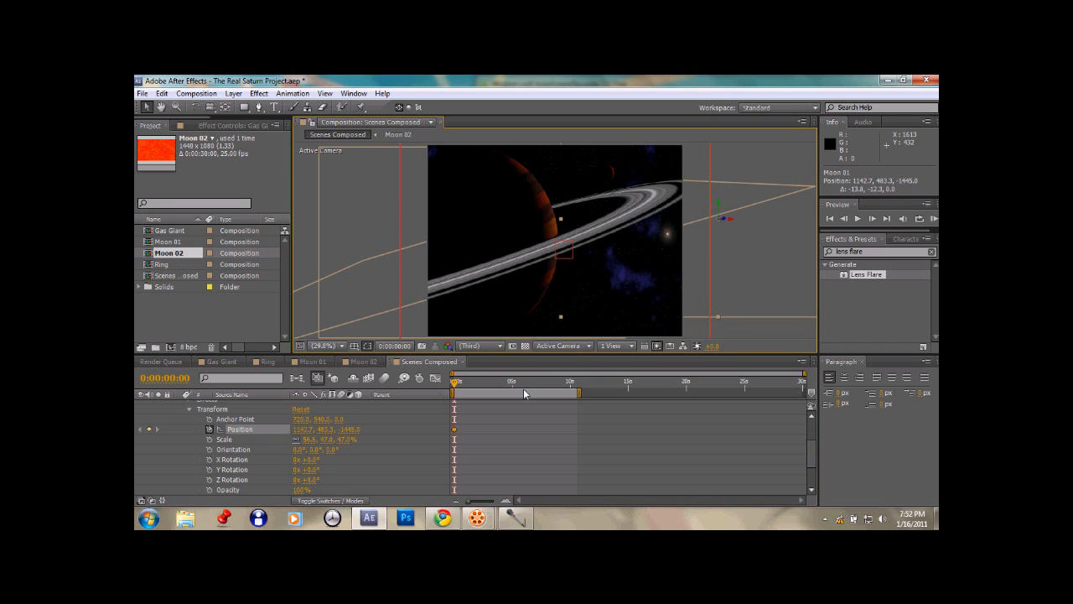
left_click(564, 388)
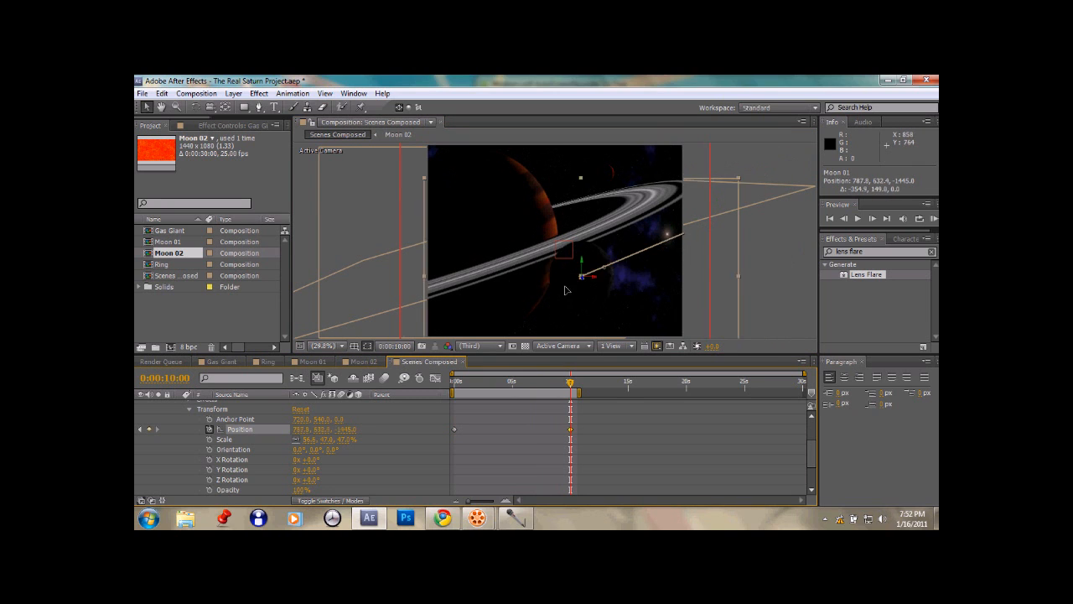
left_click_drag(578, 273, 442, 295)
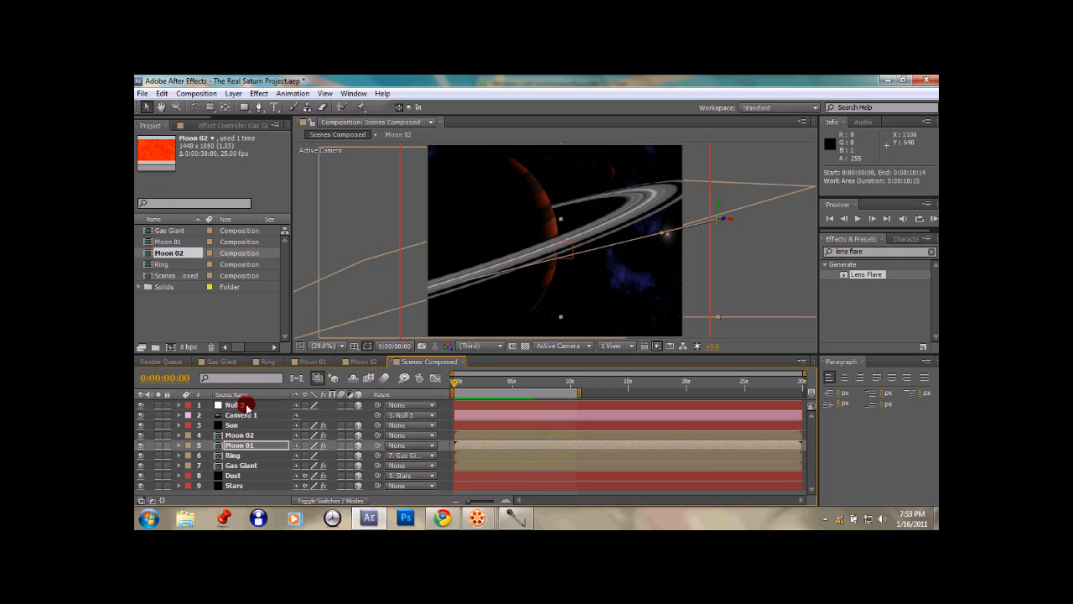
Expand Null 3's Transform and set a Position keyframe near 10 seconds.
left_click(178, 405)
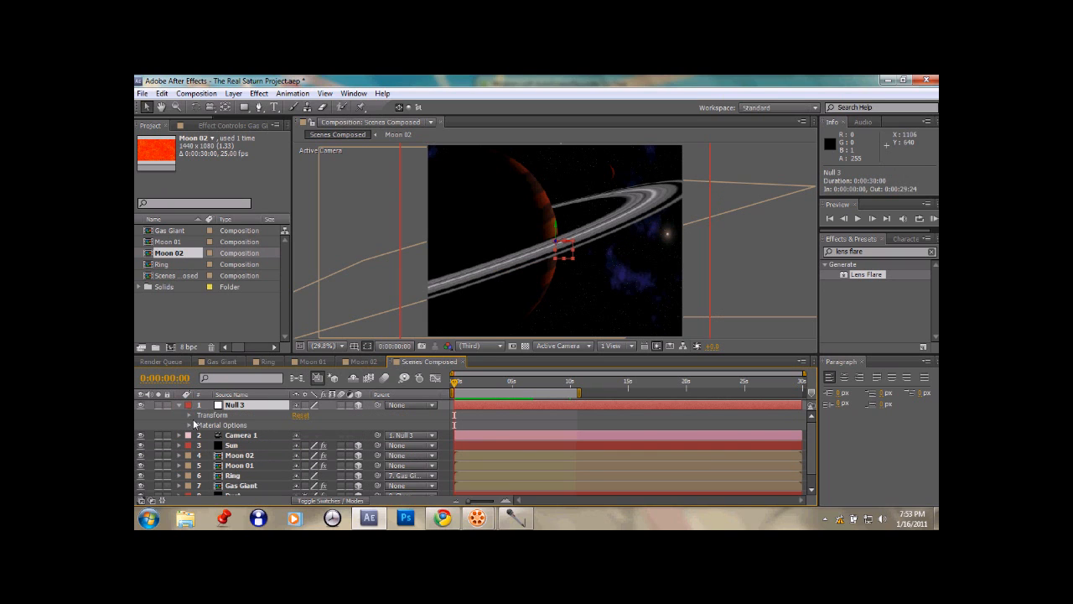
left_click(188, 409)
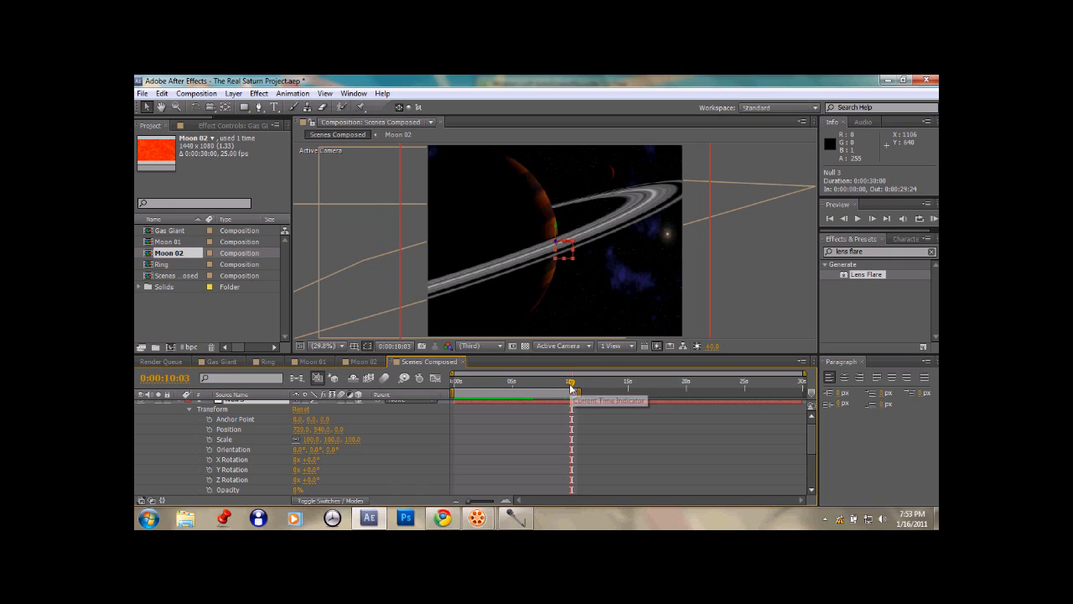
mouse_move(210, 431)
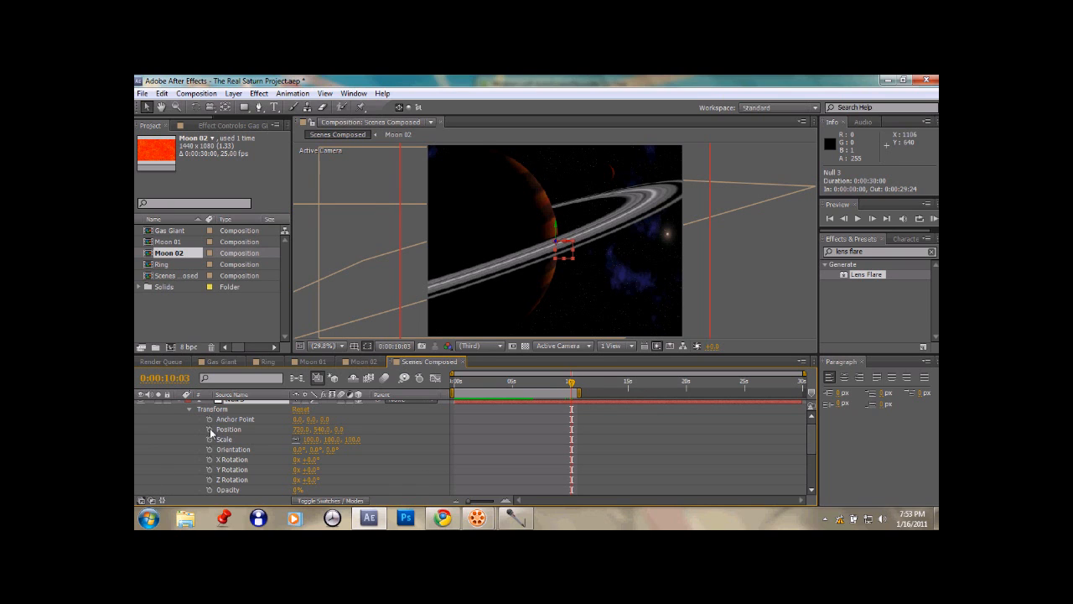
left_click(209, 428)
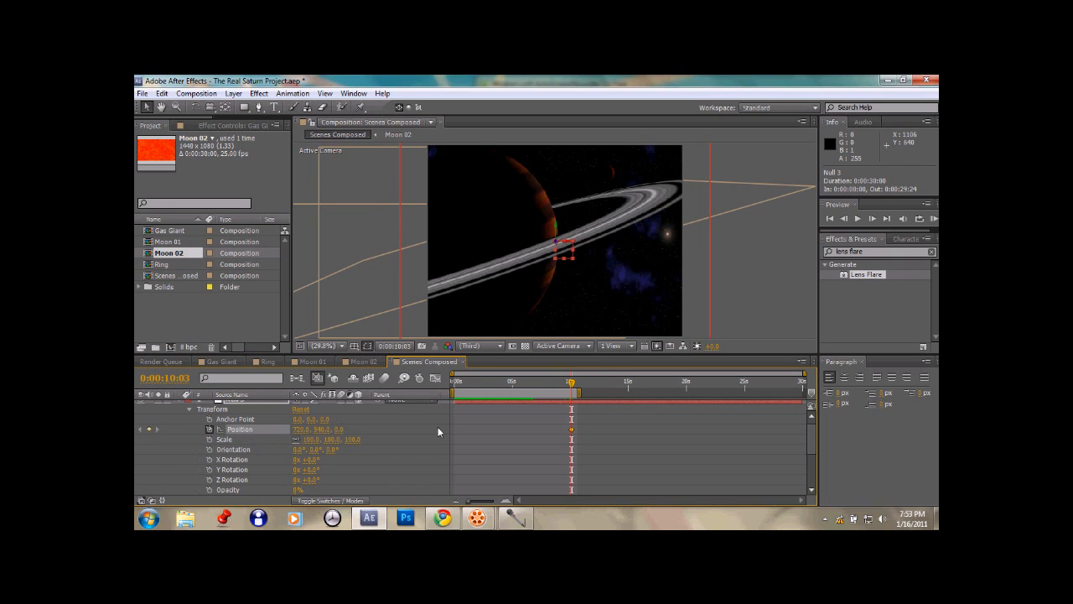
left_click(491, 384)
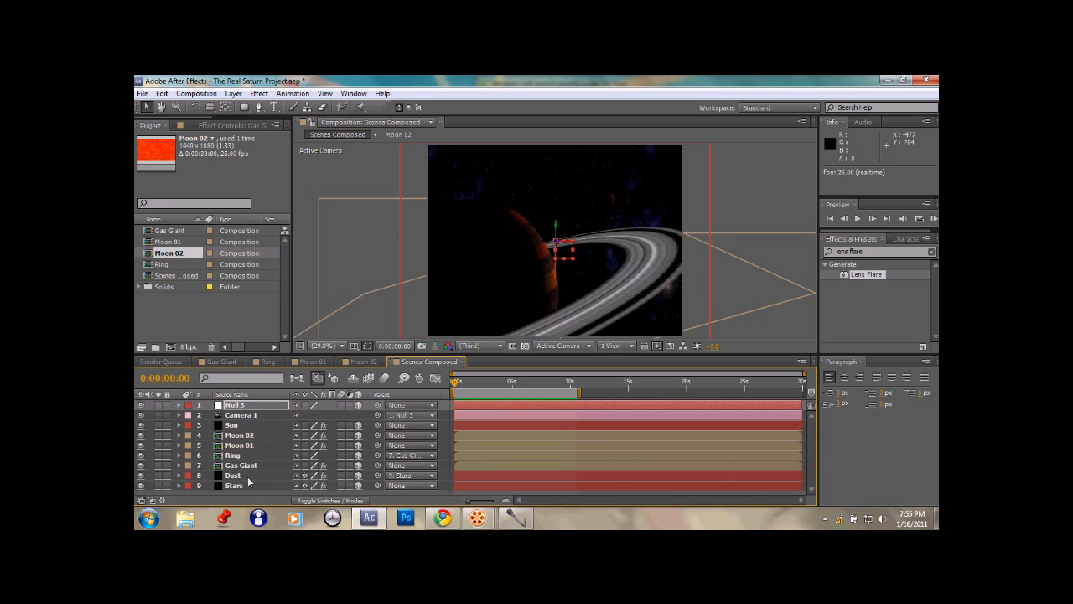
Add a new adjustment layer and browse the Effect menu for Glow.
right_click(248, 482)
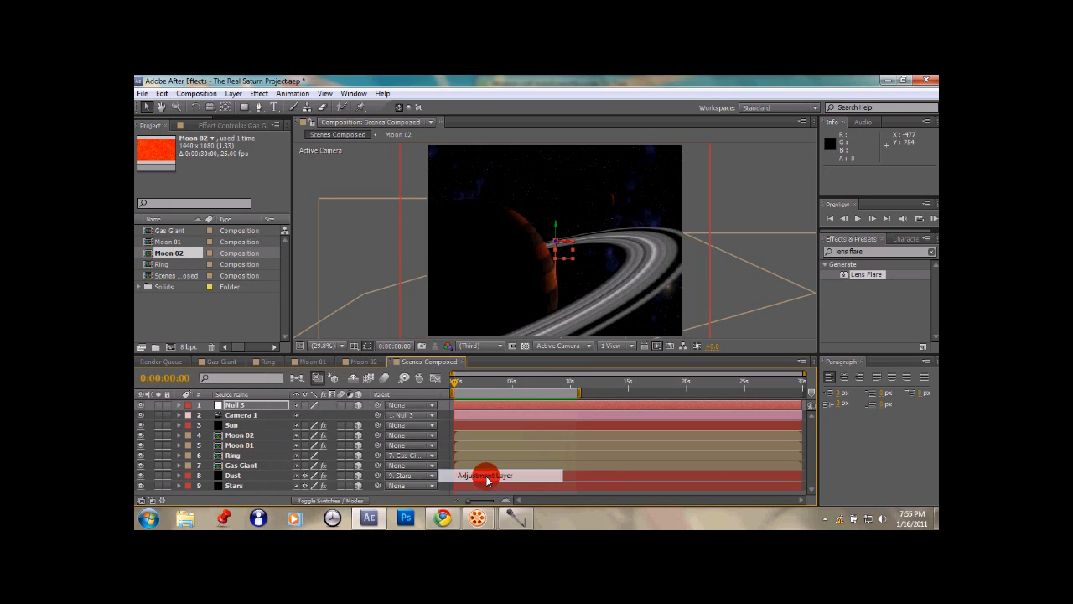
left_click(258, 93)
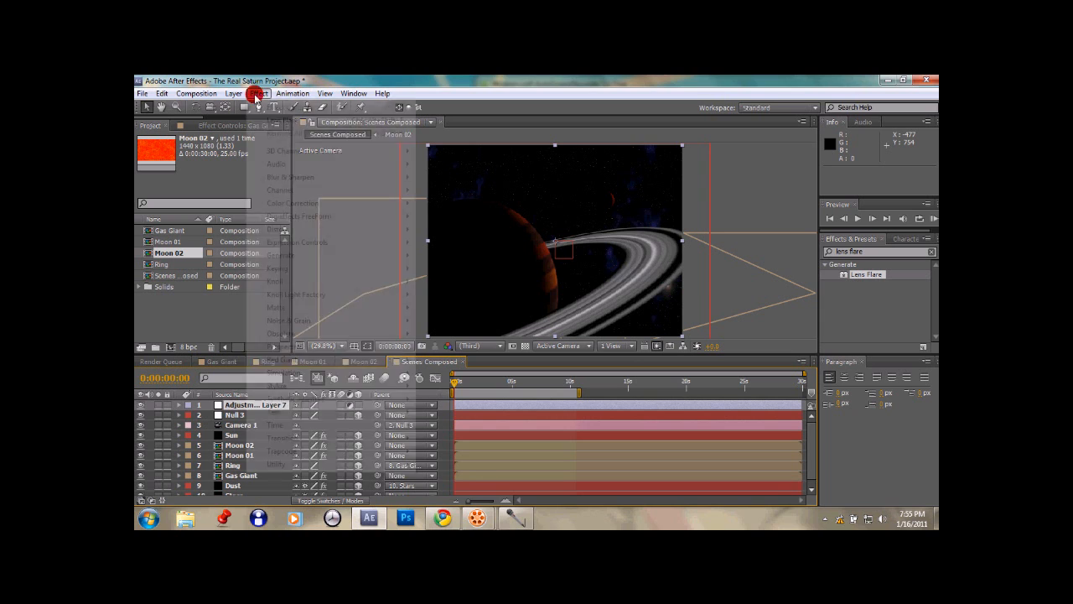
left_click(258, 93)
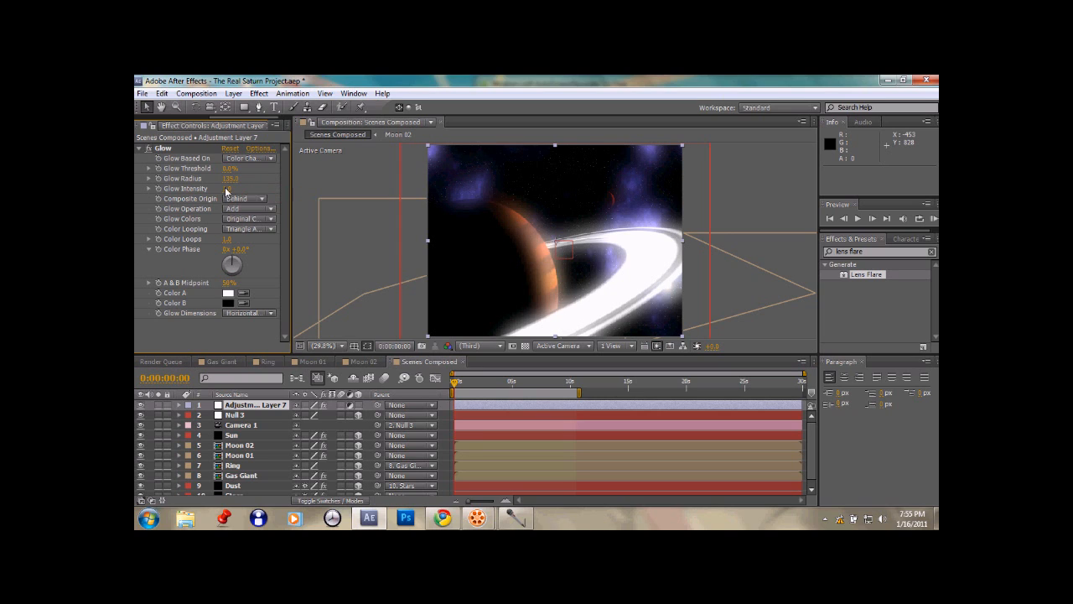
Change the Glow's Based On setting, composite it on top, then select Moon 02.
left_click(233, 188)
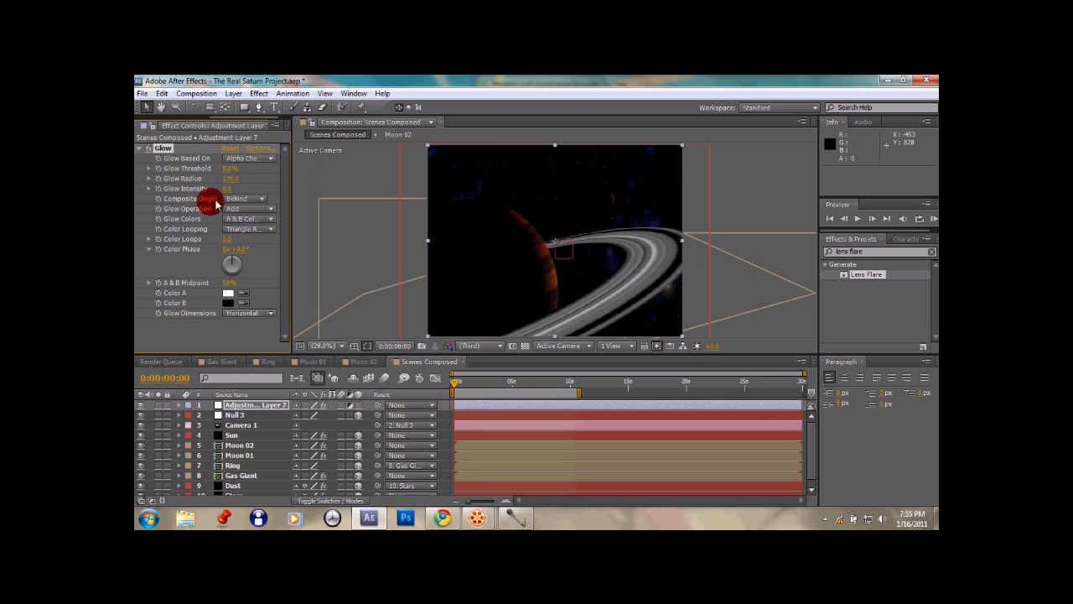
left_click(245, 199)
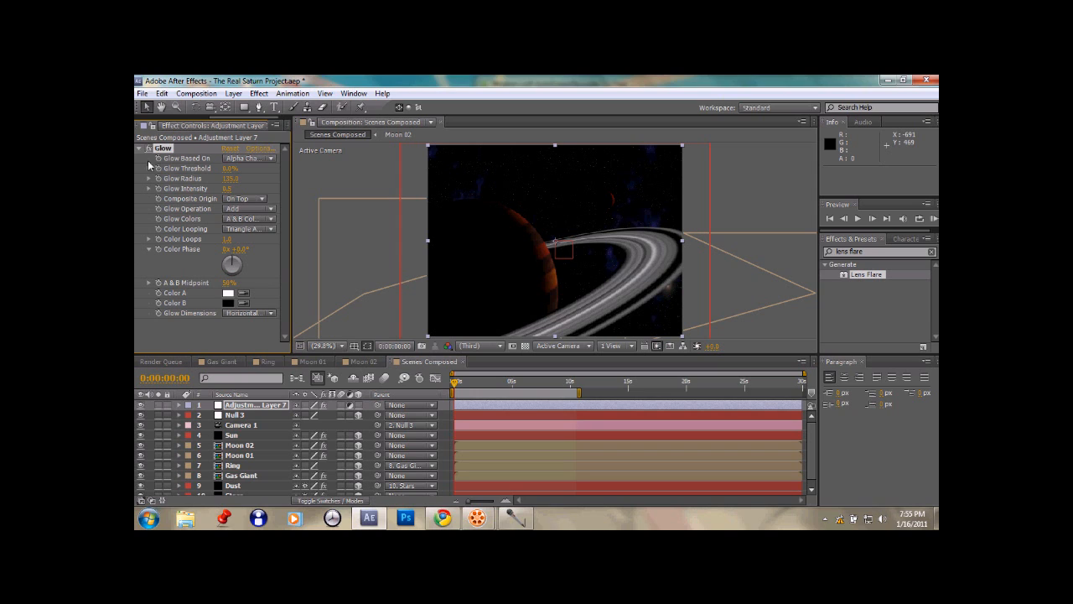
left_click(148, 148)
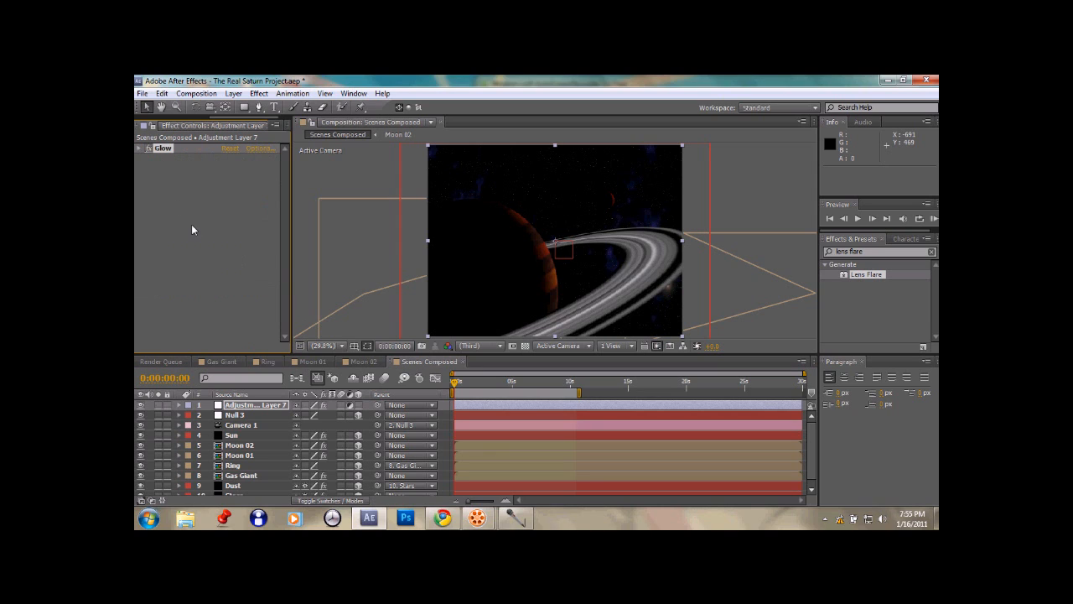
mouse_move(384, 492)
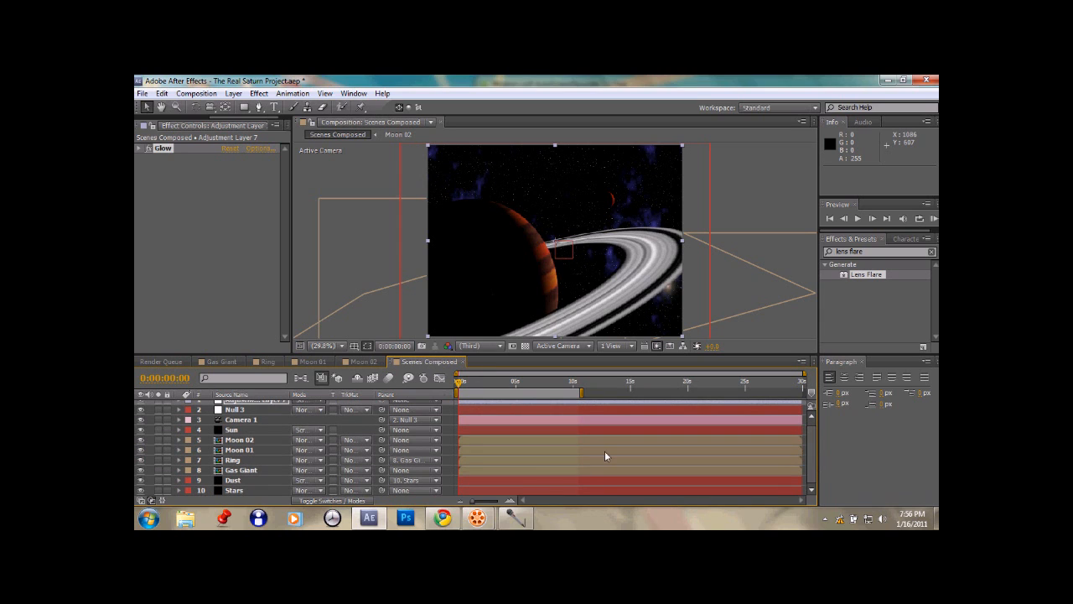
left_click(239, 439)
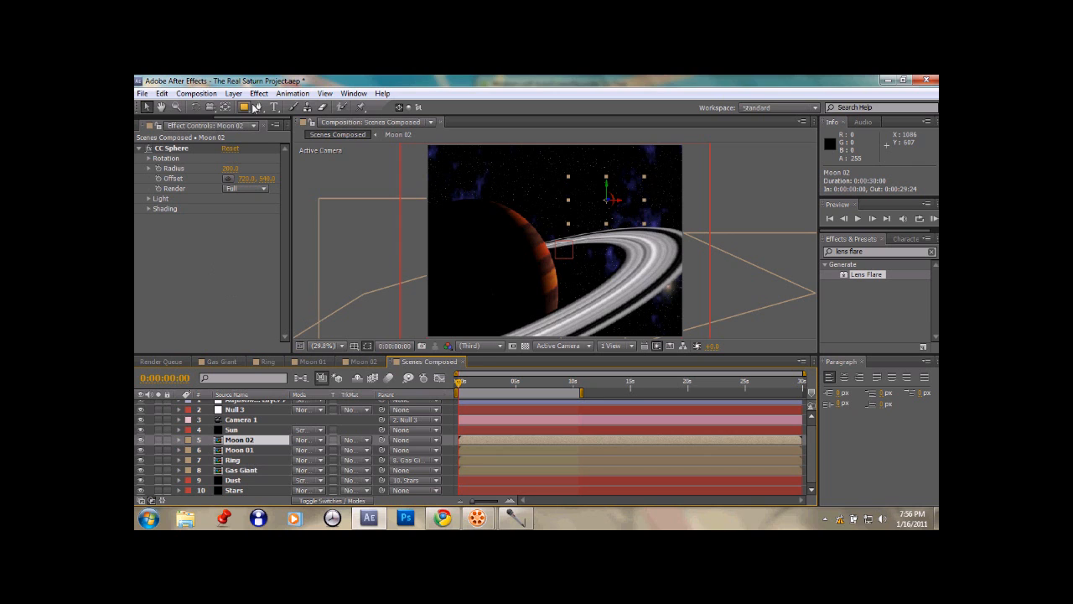
Apply a Stylize > Glow effect to Moon 02.
left_click(259, 93)
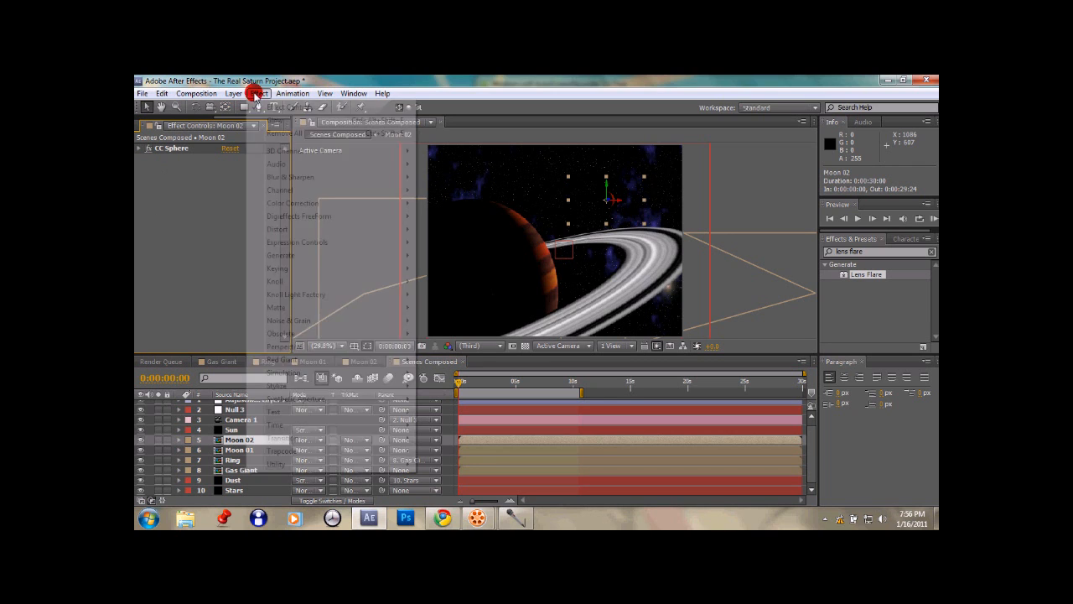
left_click(259, 93)
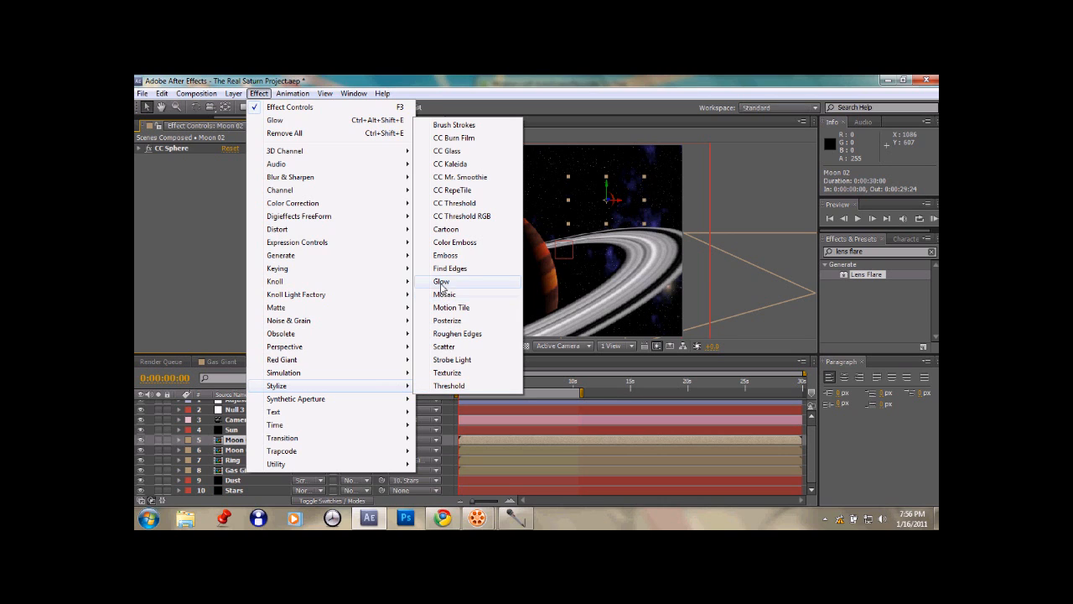
left_click(441, 281)
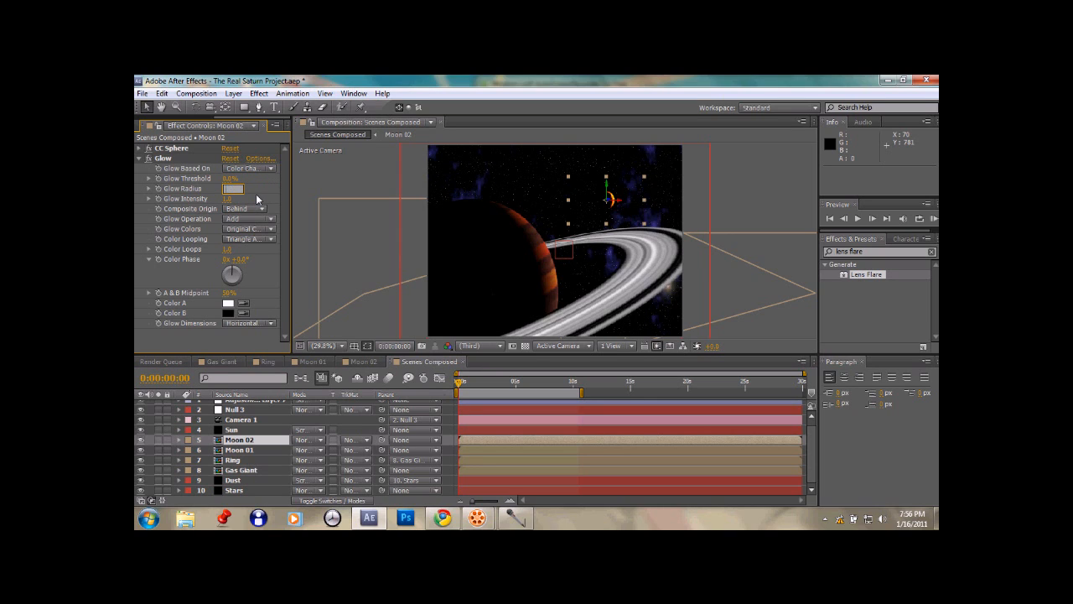
Increase the moon's Glow Radius and set Color A to orange.
left_click_drag(231, 188, 256, 188)
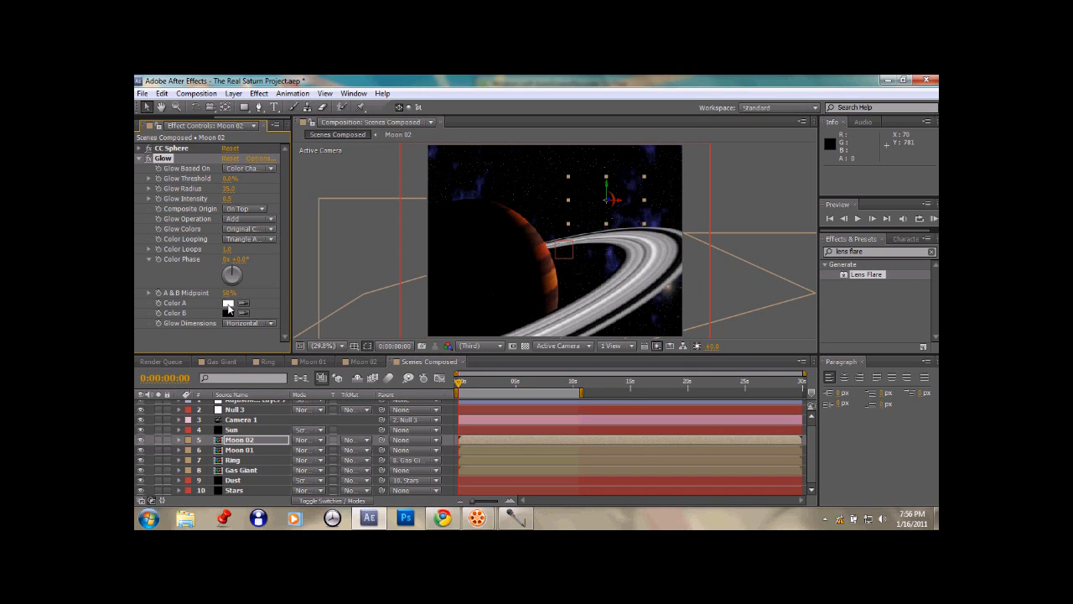
left_click(228, 303)
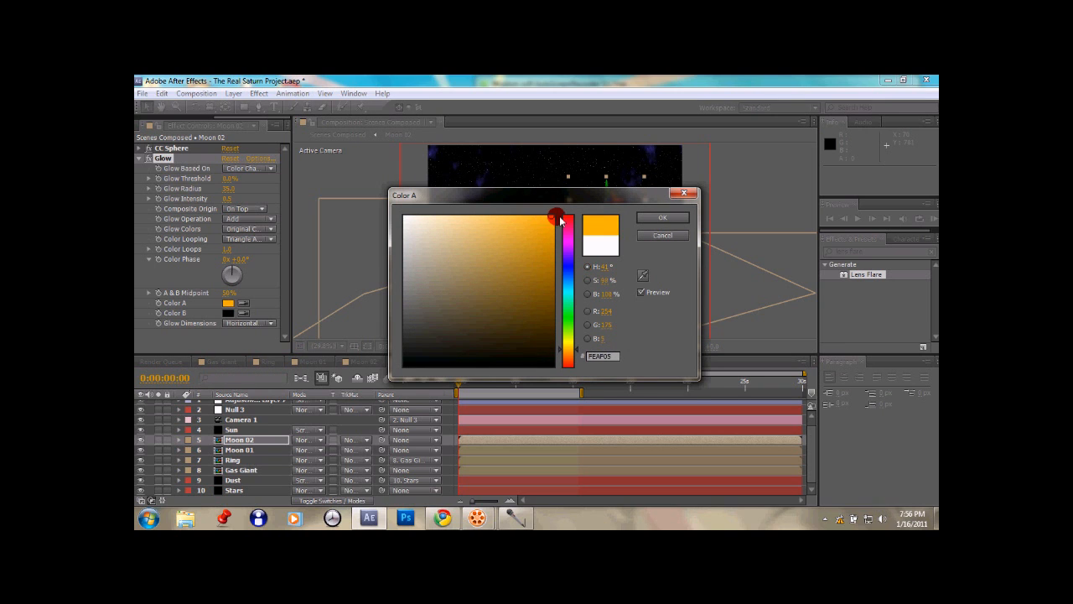
left_click(662, 217)
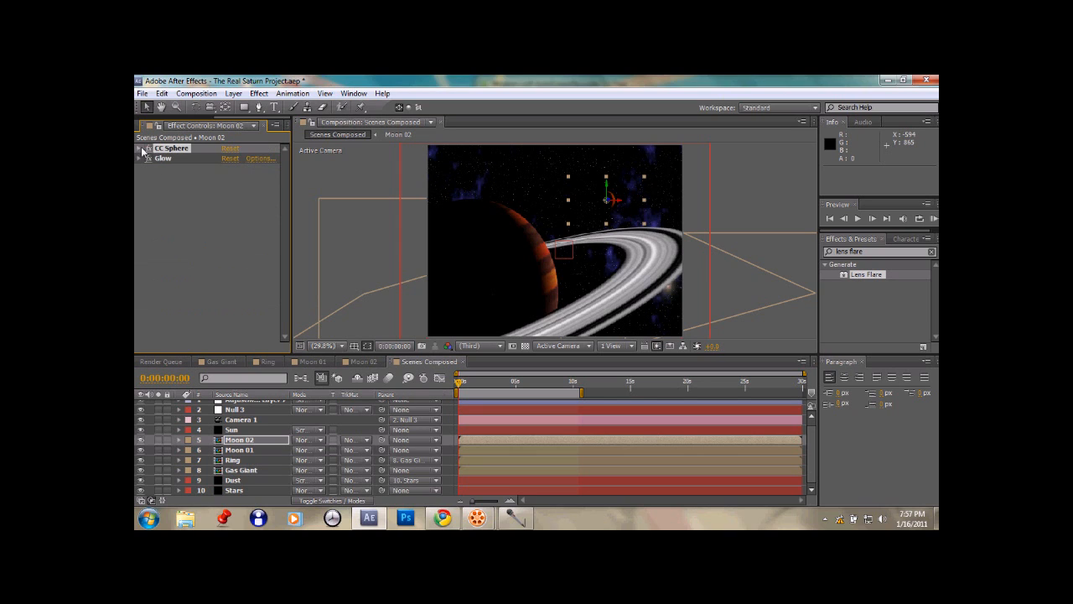
Set CC Sphere Render to Outside for Moon 02 and Moon 01, collapsing the sphere settings.
left_click(139, 148)
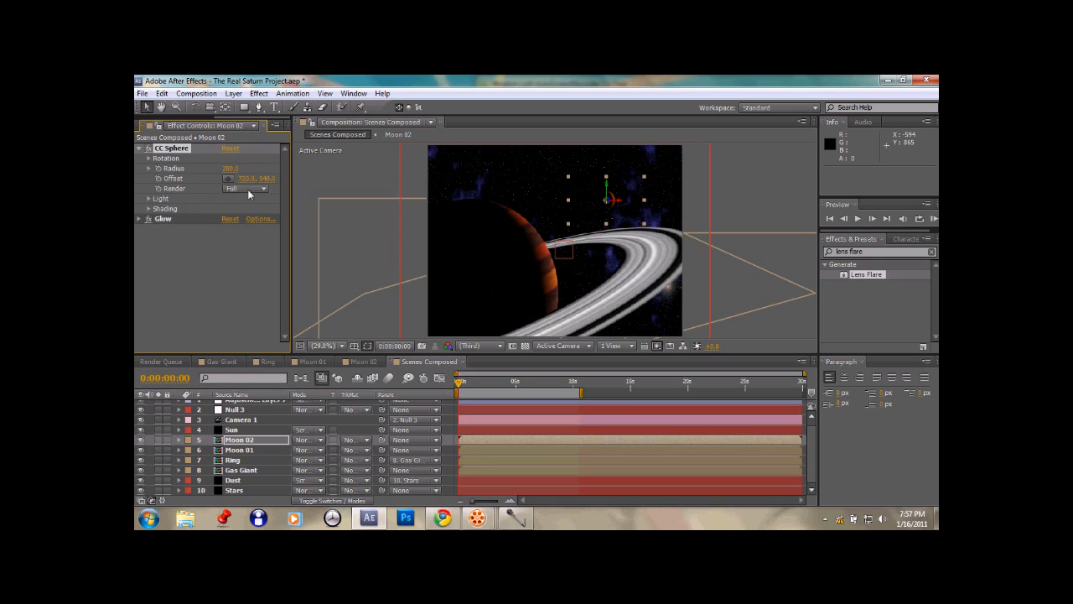
left_click(243, 188)
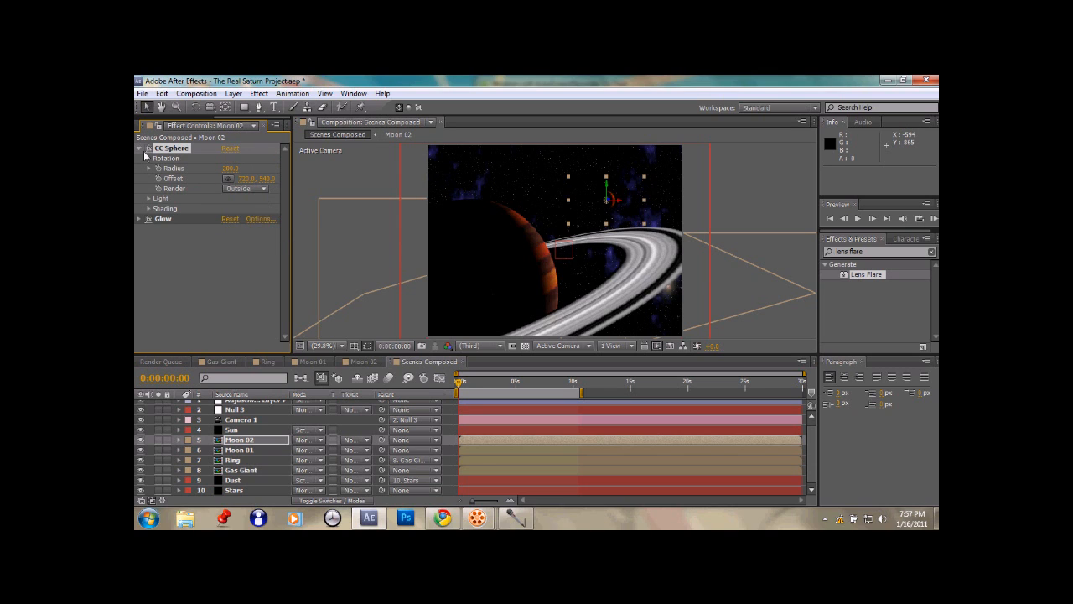
left_click(239, 449)
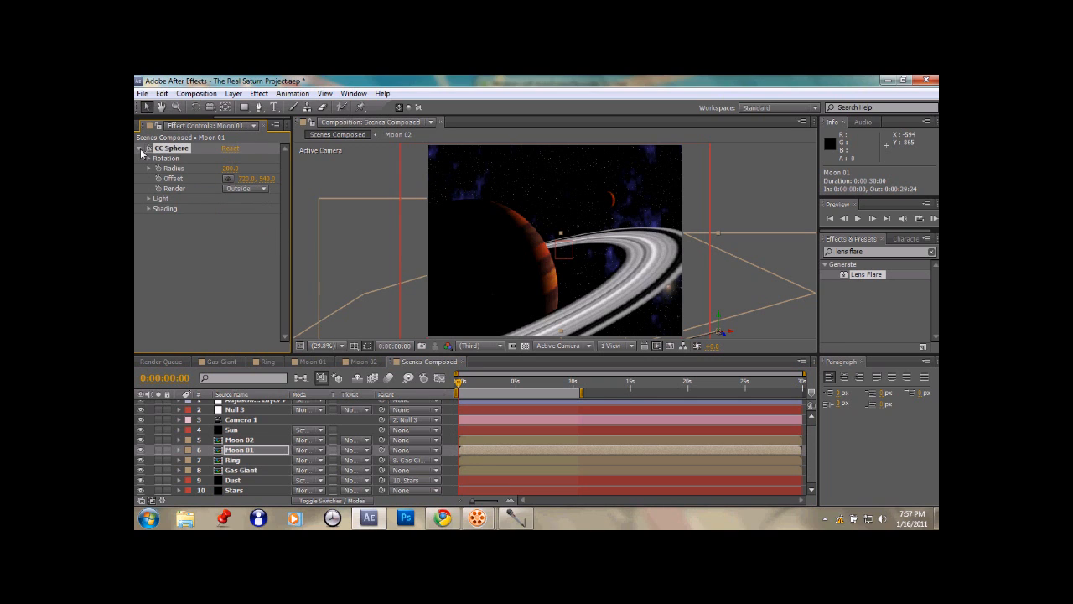
left_click(139, 147)
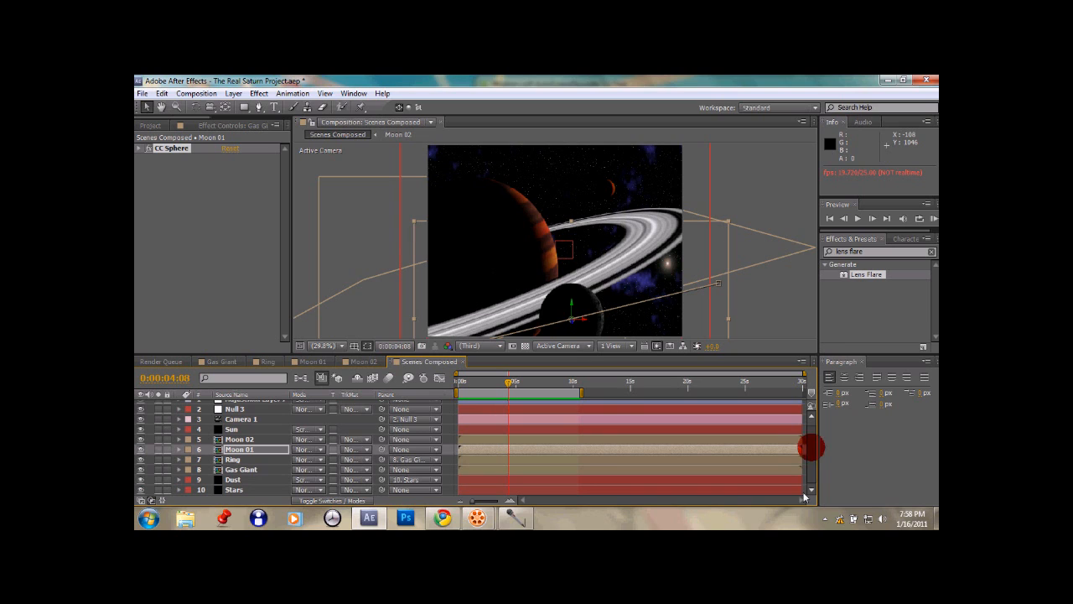
RAM-preview the Scenes Composed composition showing a moon crossing in front of Saturn.
left_click(235, 488)
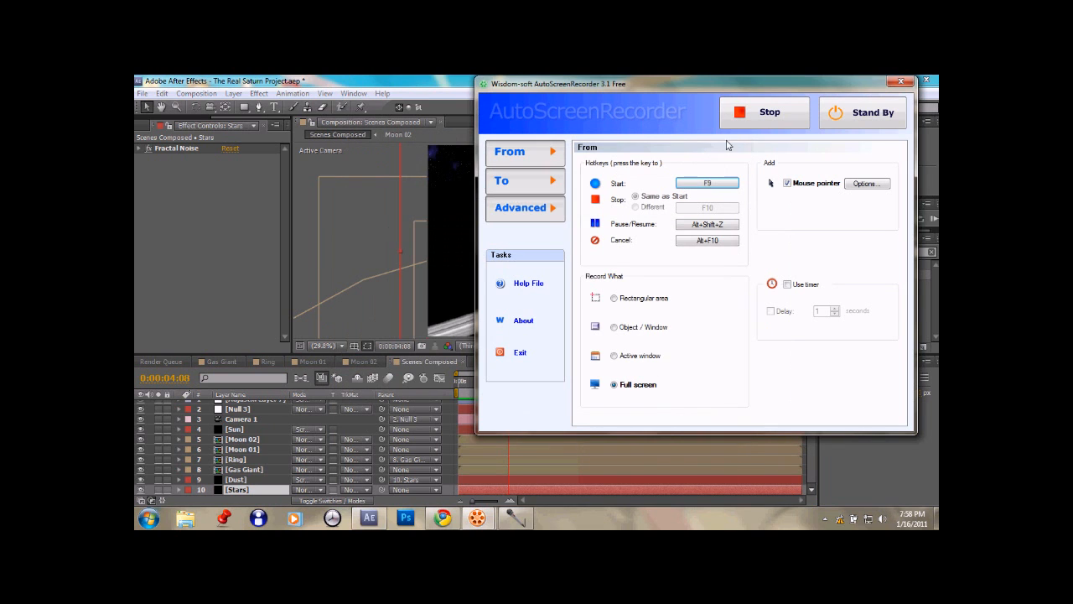
mouse_move(656, 258)
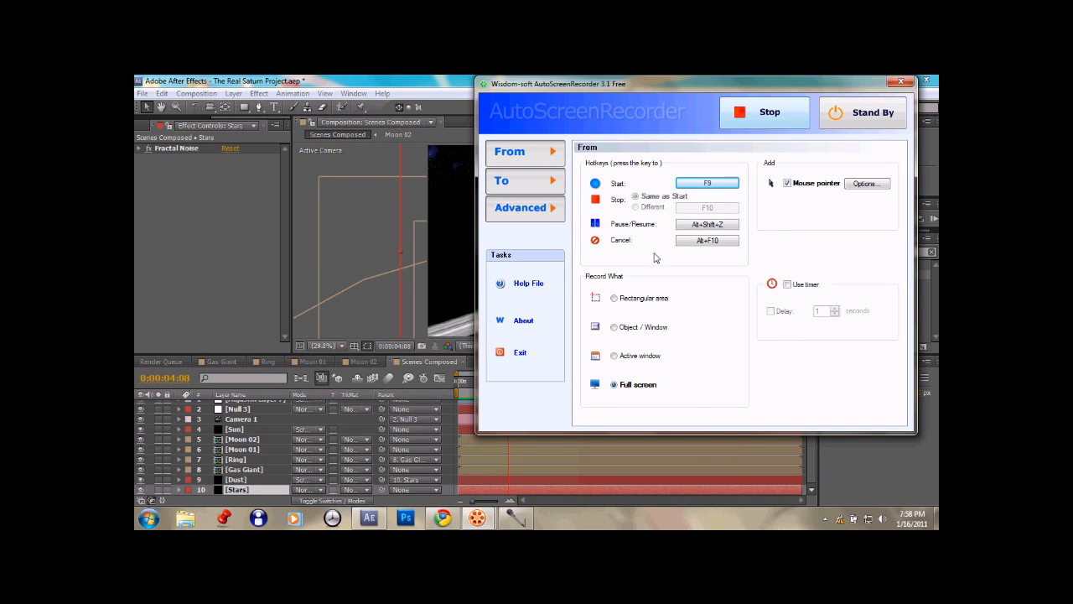
Bring the Wisdom-soft AutoScreenRecorder window up from the taskbar.
left_click(369, 517)
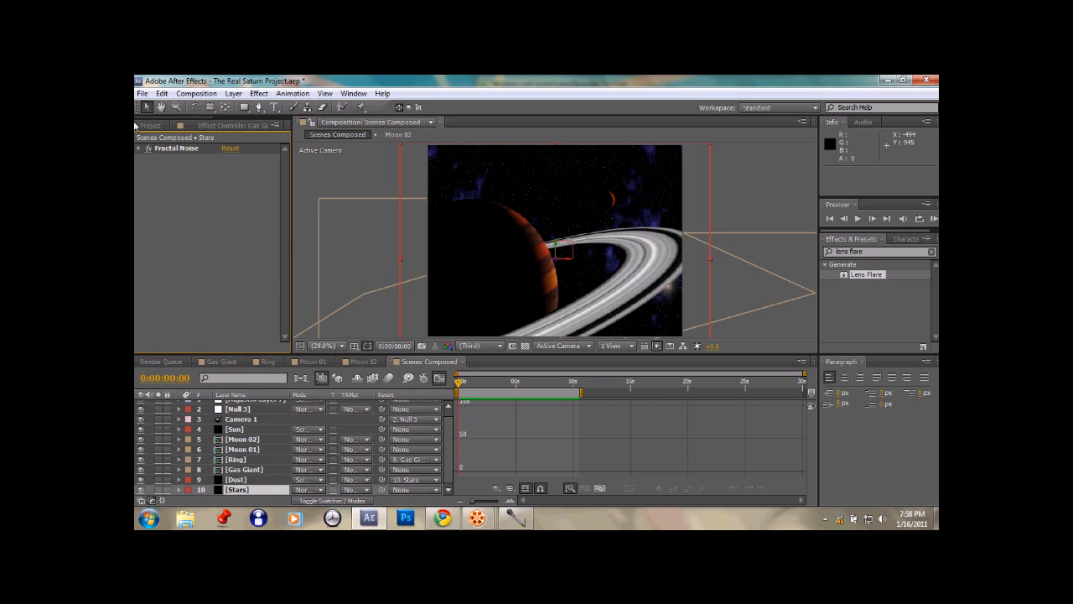
Switch to the Project panel listing the Saturn project's compositions.
left_click(151, 125)
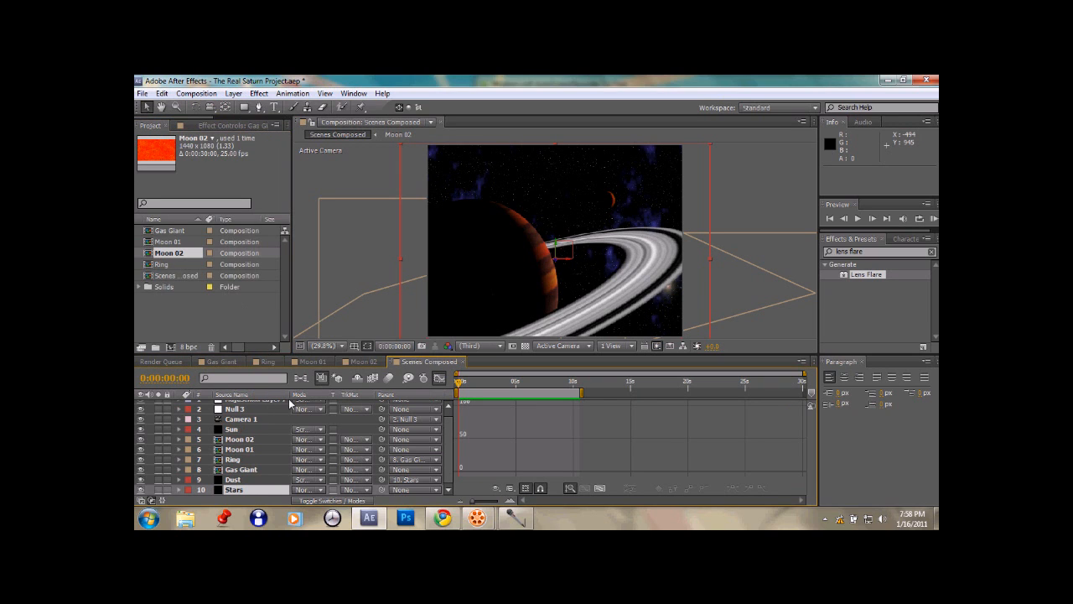